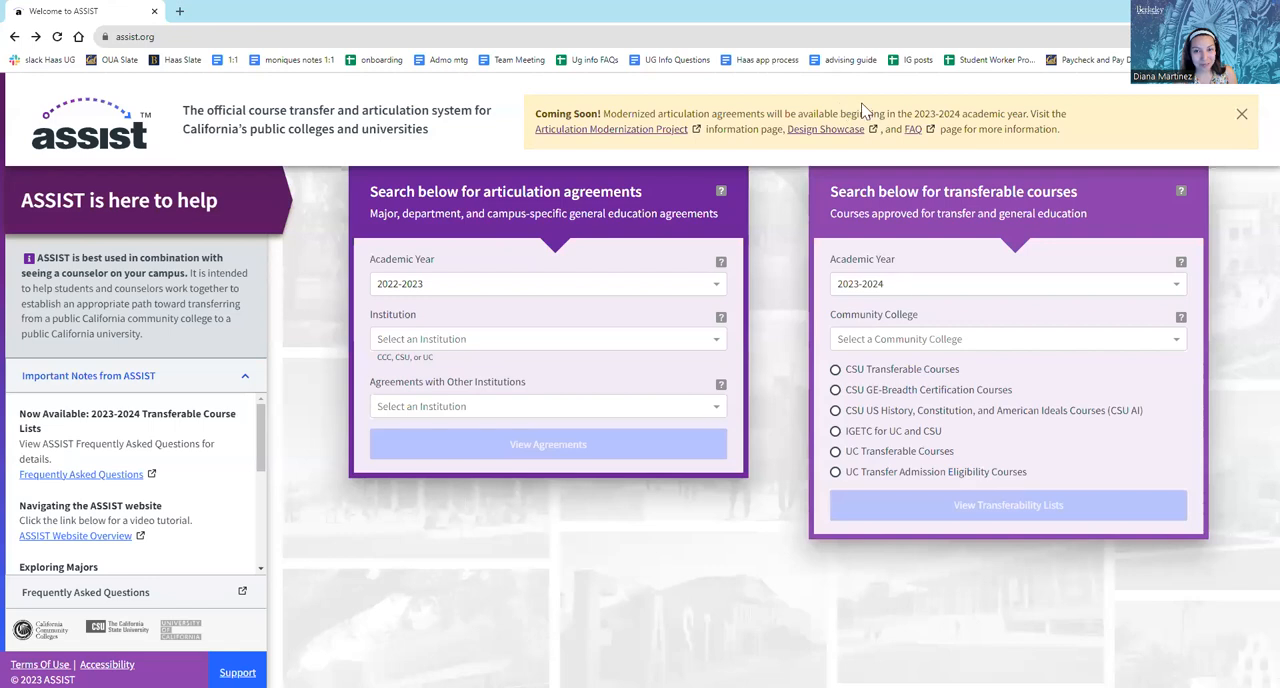
mouse_move(893, 23)
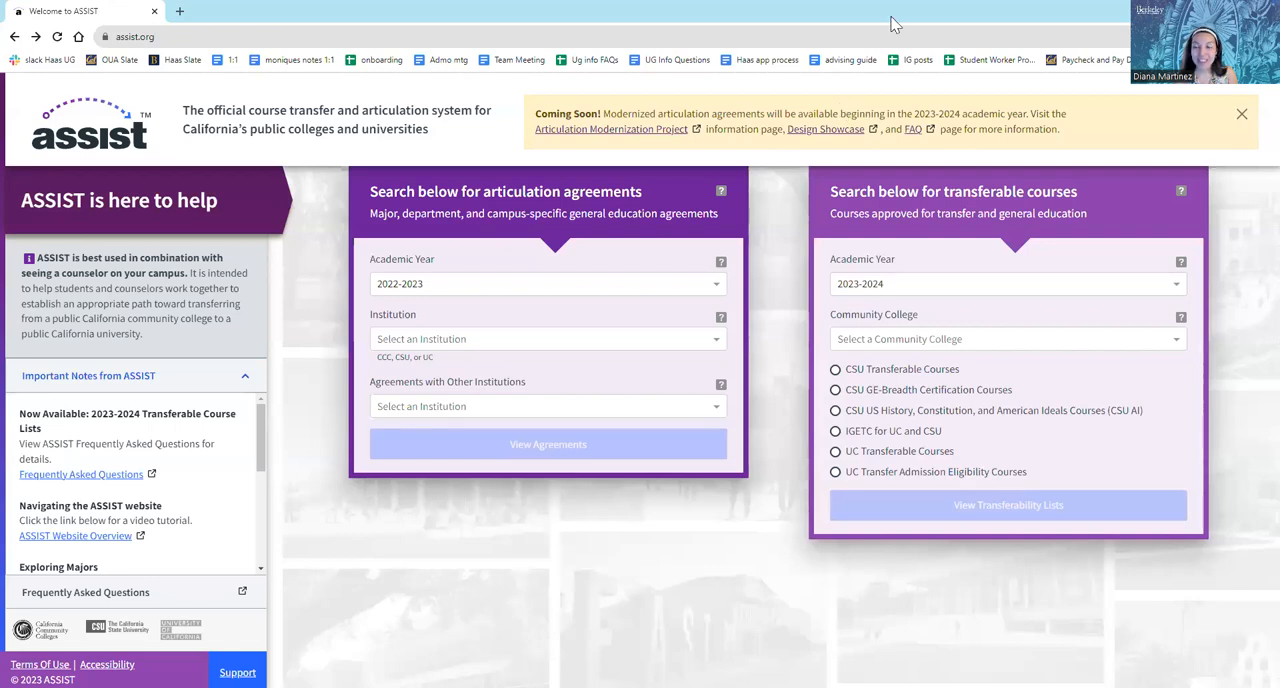
mouse_move(813, 150)
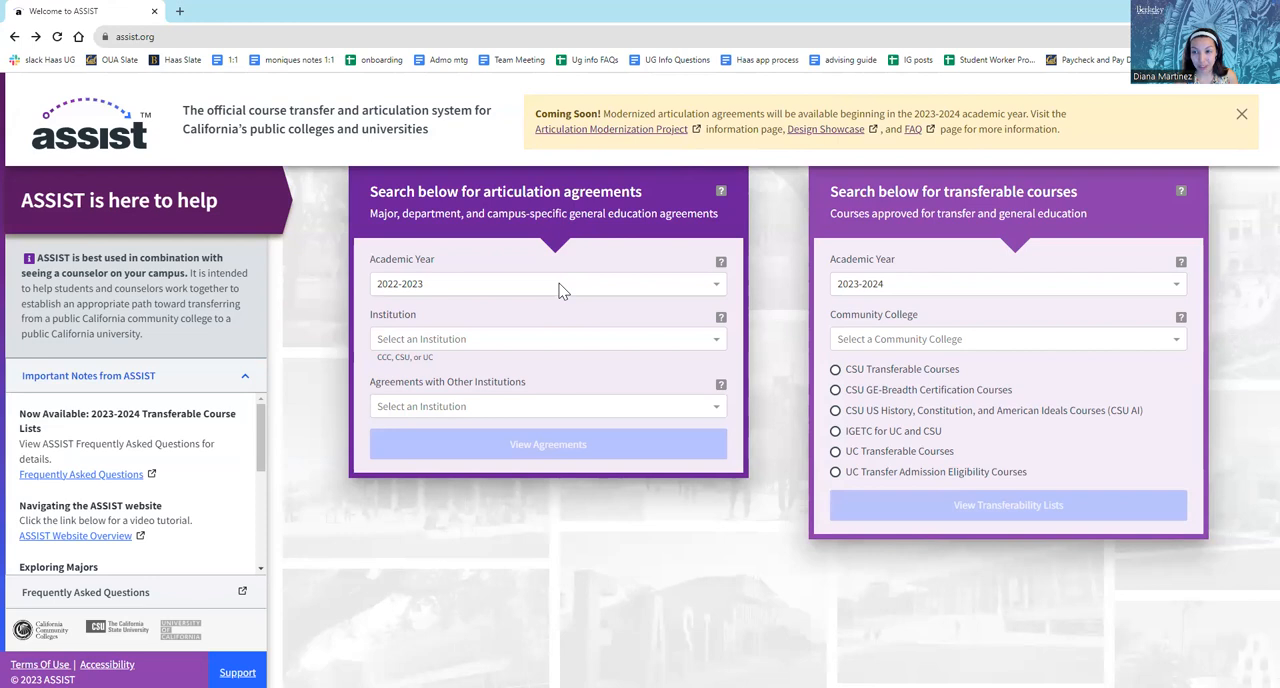
mouse_move(518, 298)
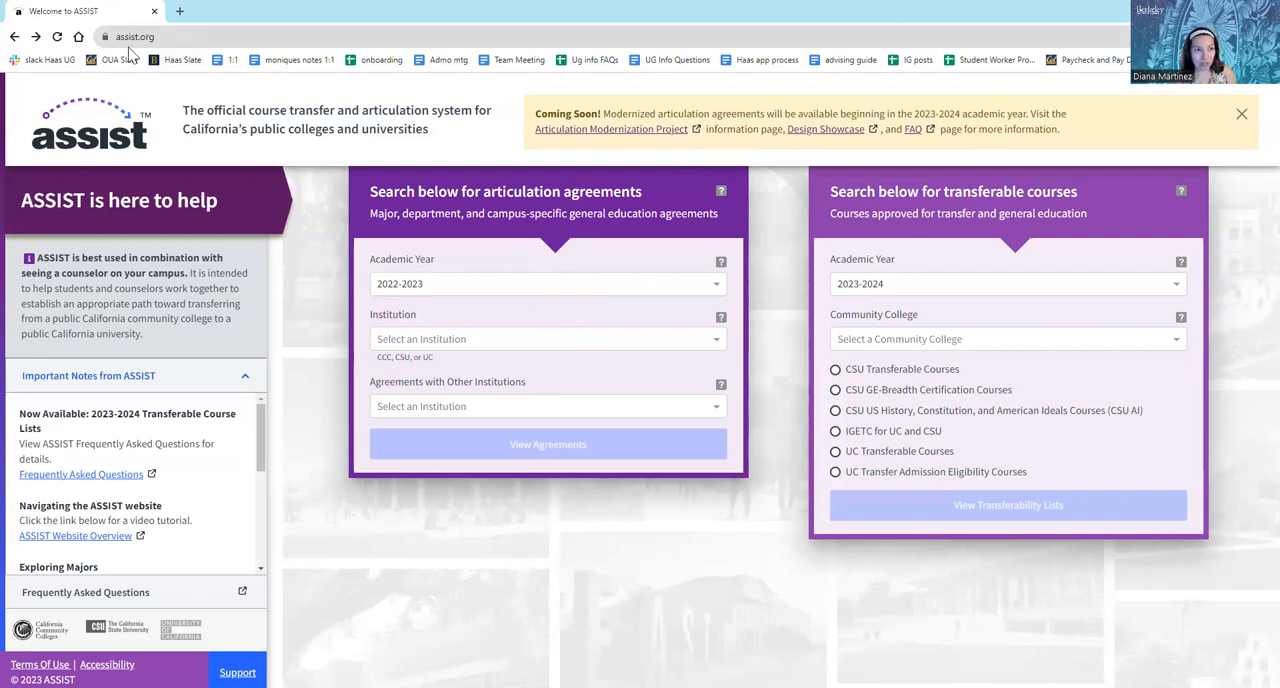
mouse_move(100, 125)
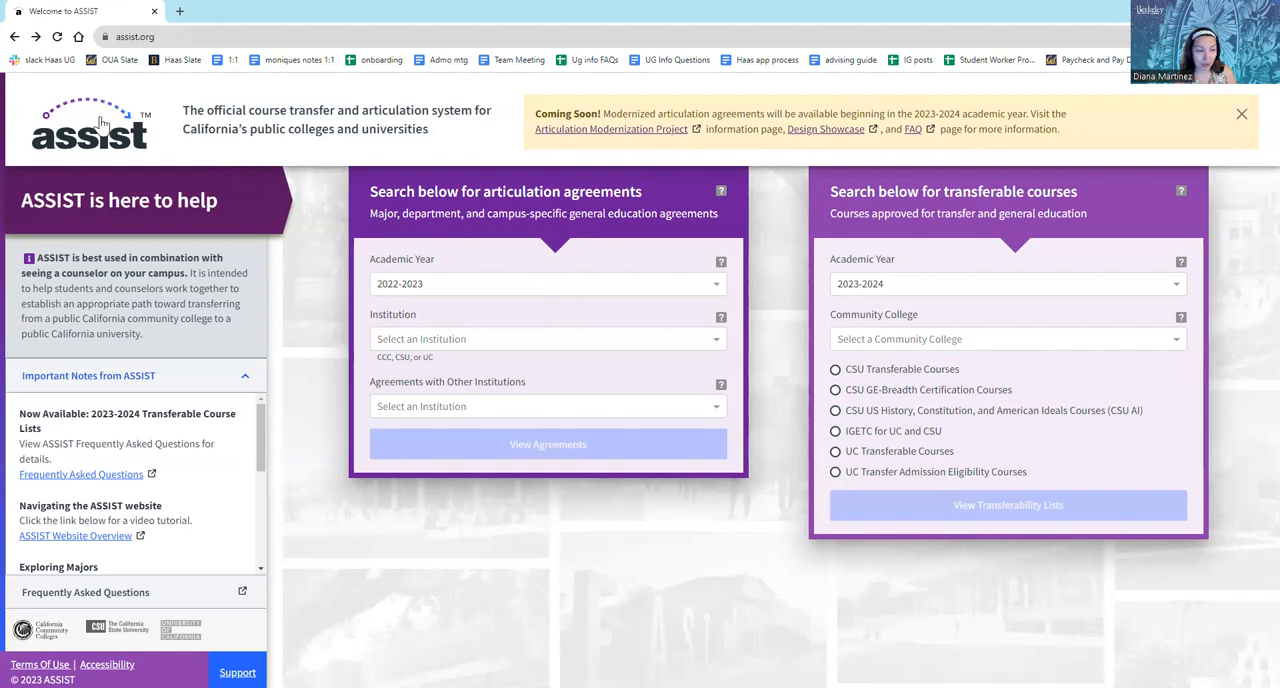
mouse_move(389, 358)
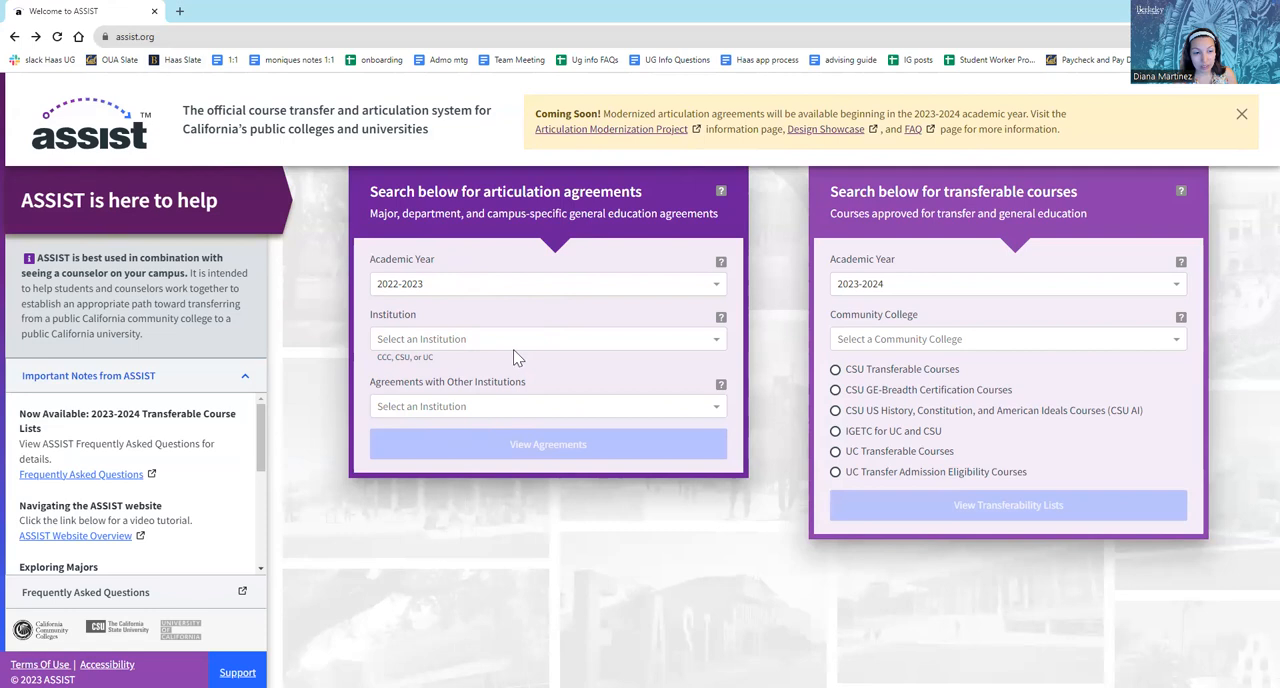
- Set the sending institution to Merritt College by filtering with 'merr'
left_click(547, 338)
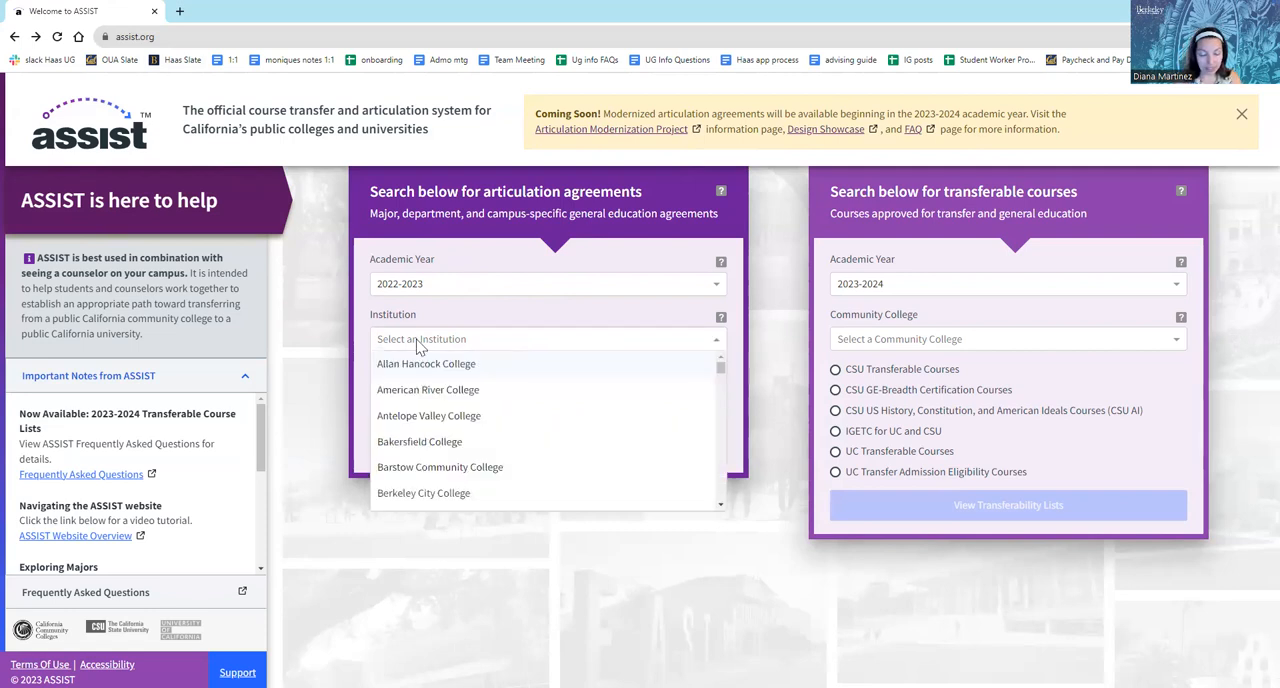
type("merr")
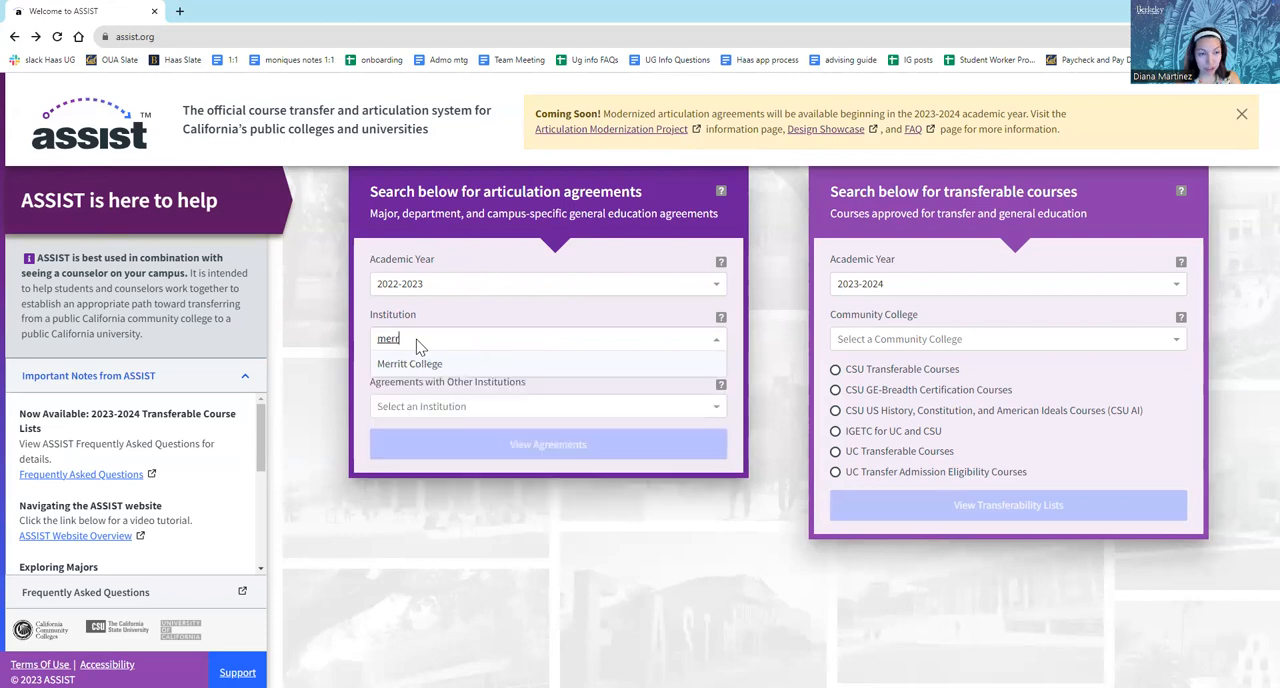
key("Backspace")
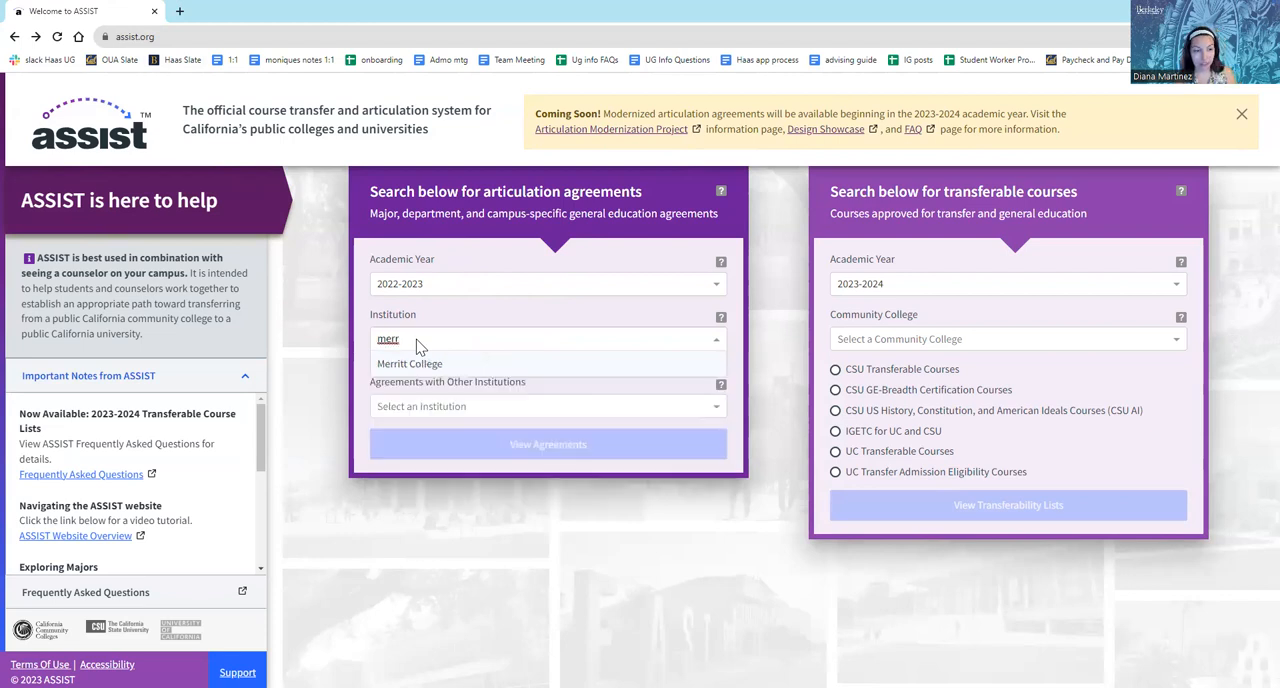
mouse_move(415, 368)
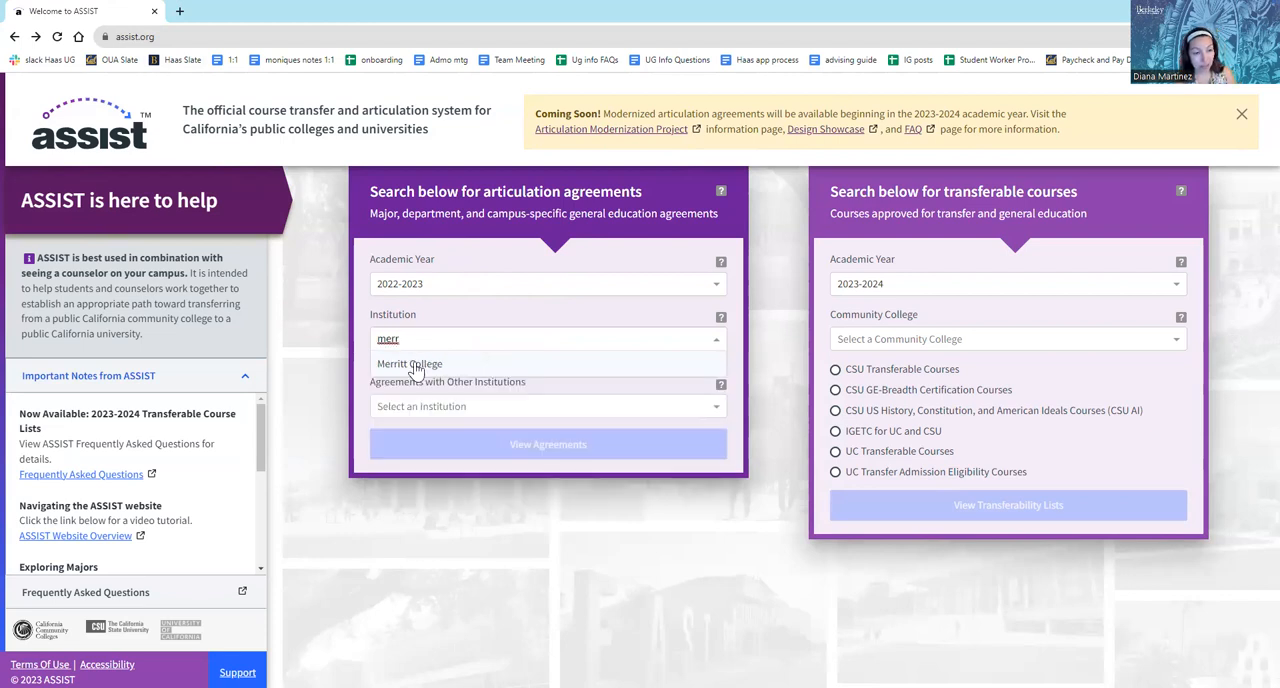
left_click(409, 363)
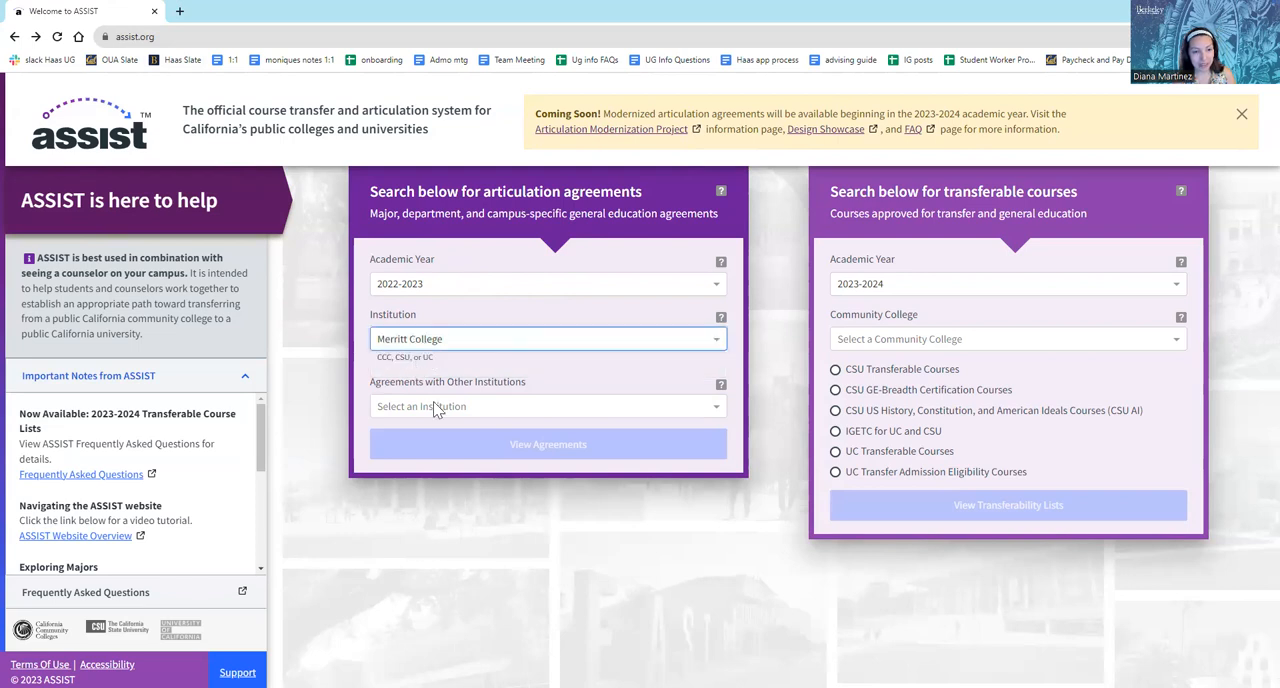
- Choose University of California, Berkeley as the receiving institution
left_click(547, 406)
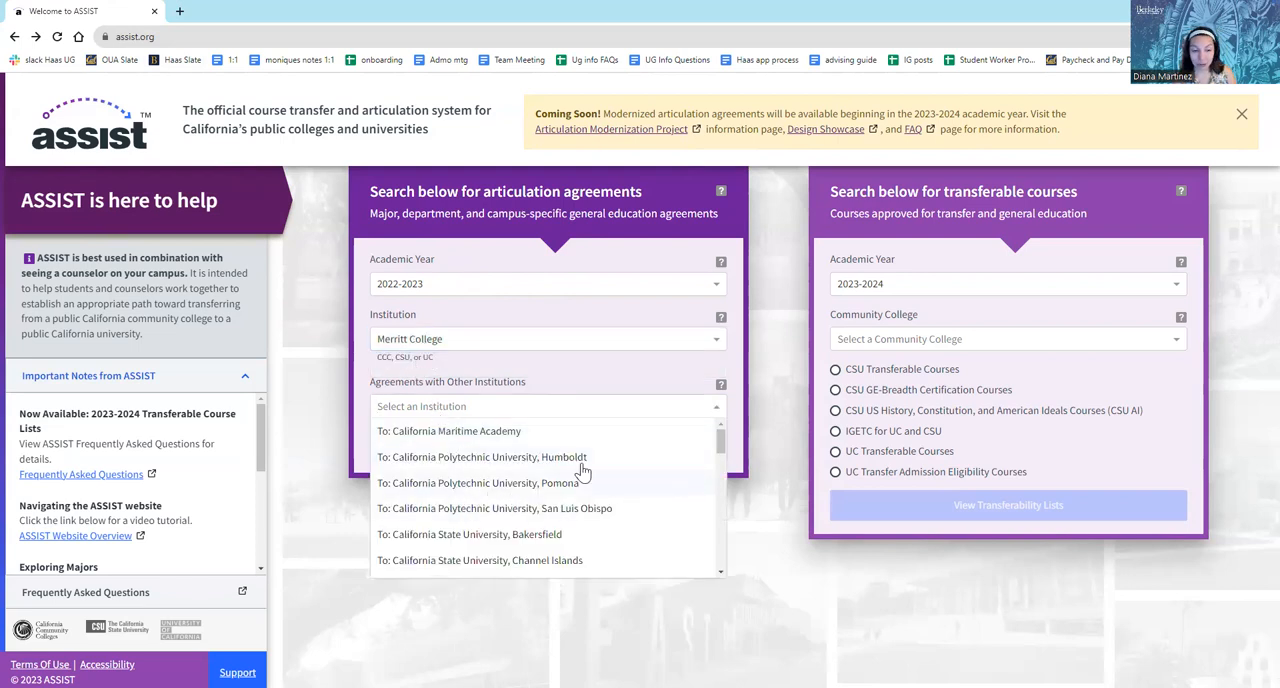
scroll("down", 3)
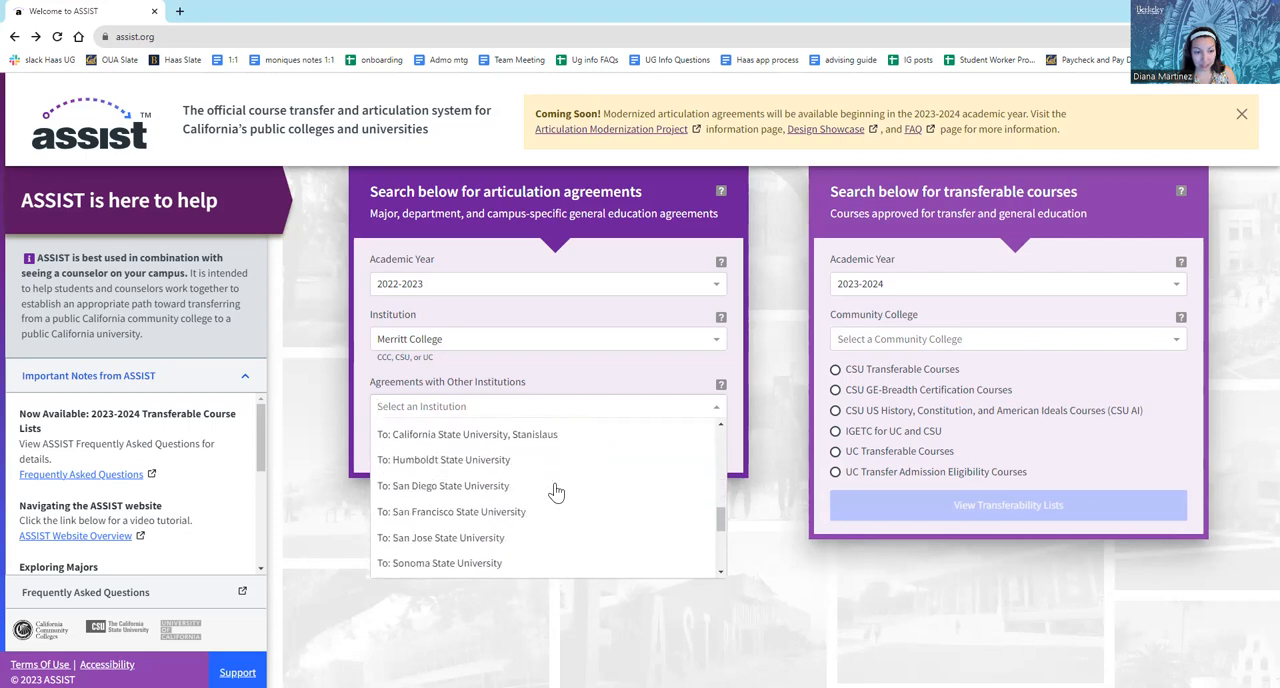
scroll("down", 3)
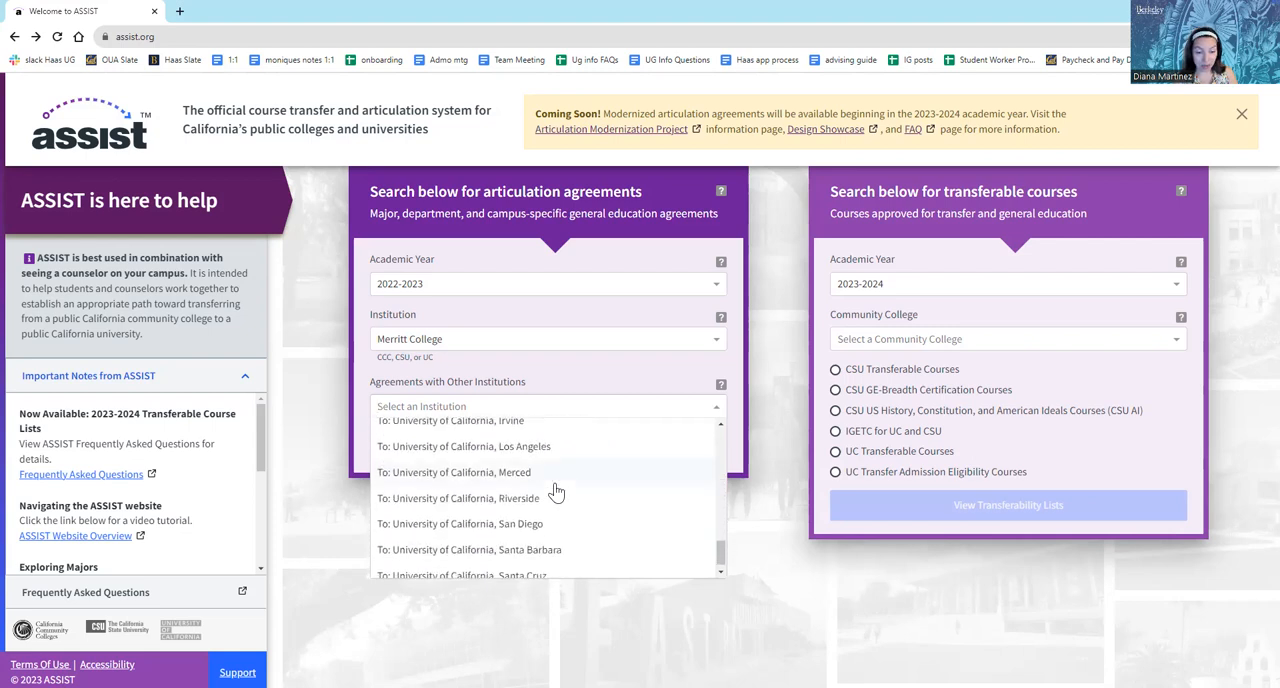
scroll("up", 3)
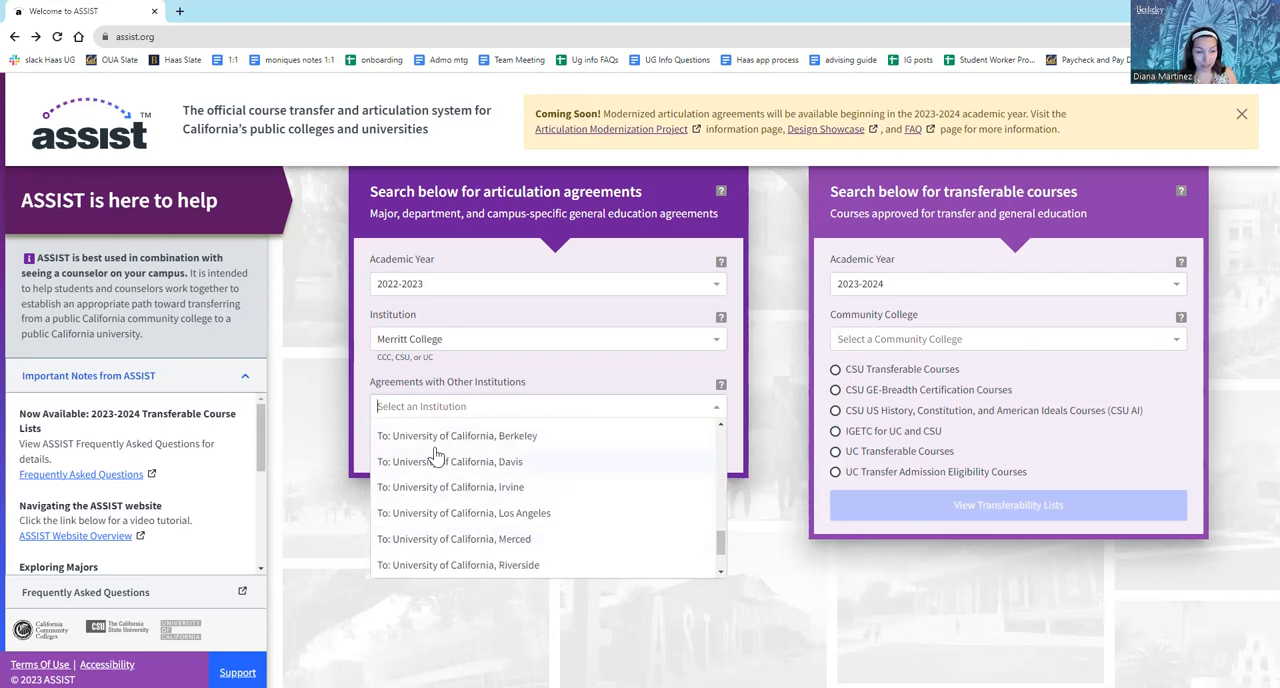
mouse_move(445, 444)
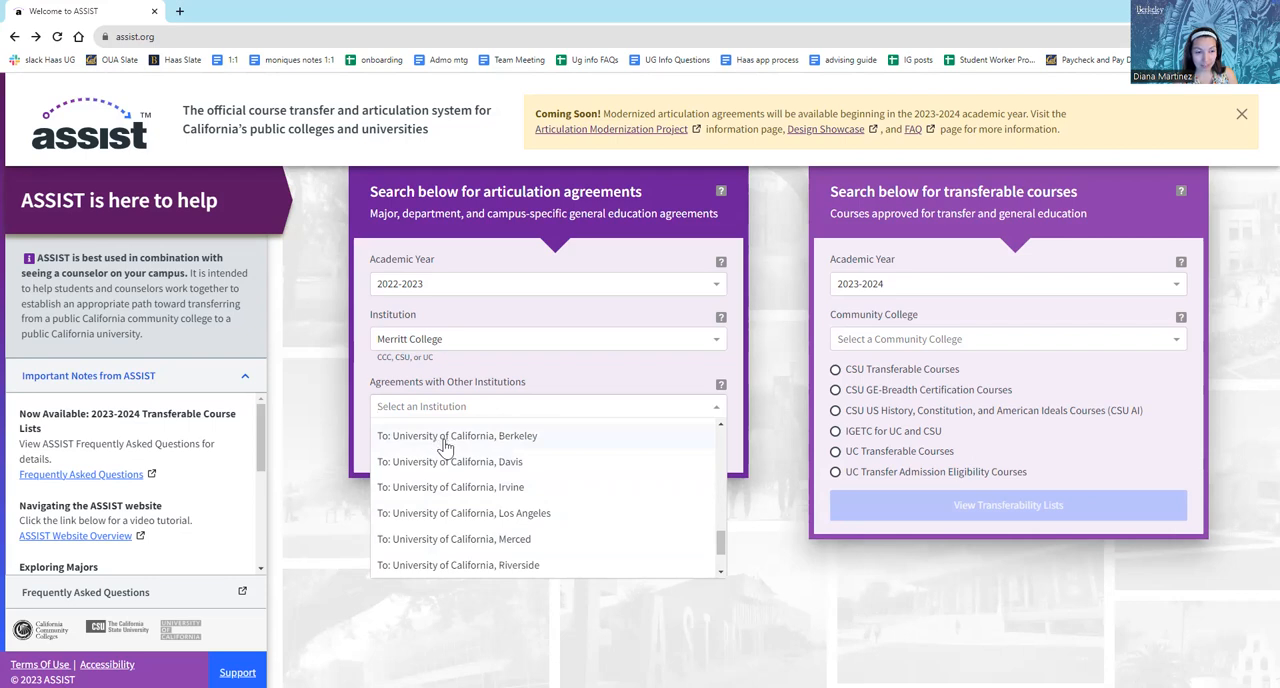
left_click(457, 435)
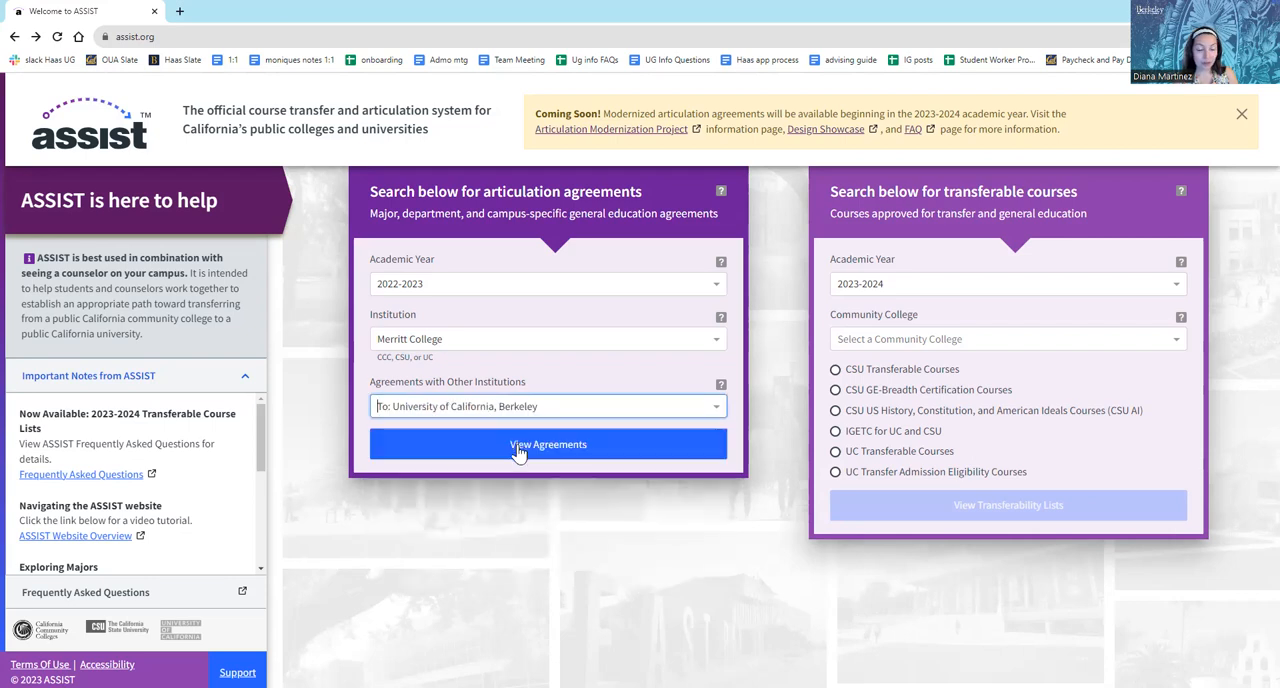
- View agreements, filter majors by 'bus', and open Business Administration, Lower Division B.S
left_click(548, 444)
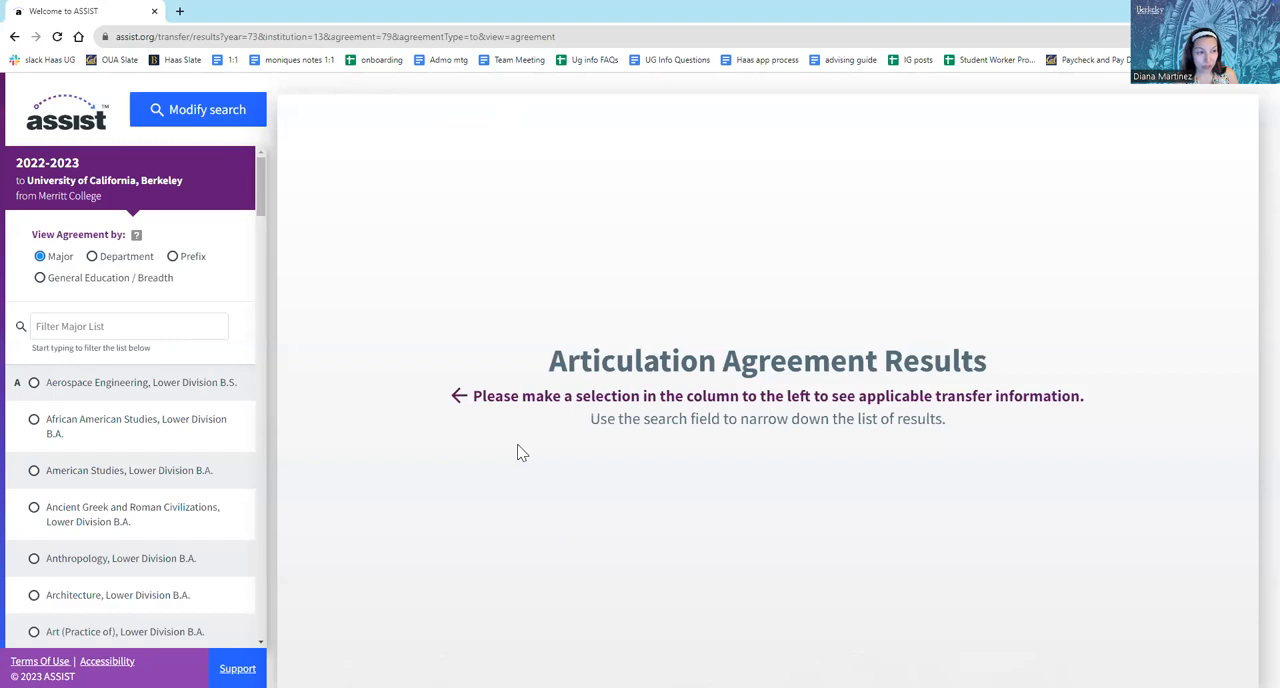
mouse_move(5, 213)
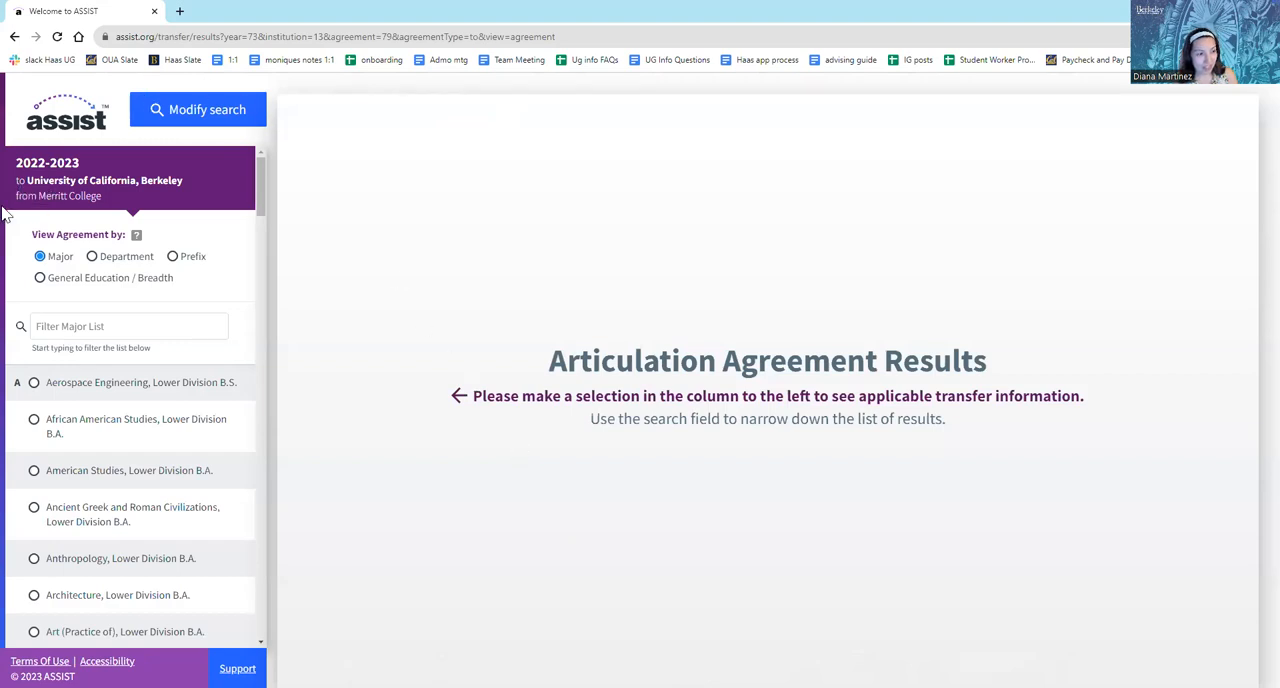
mouse_move(40, 277)
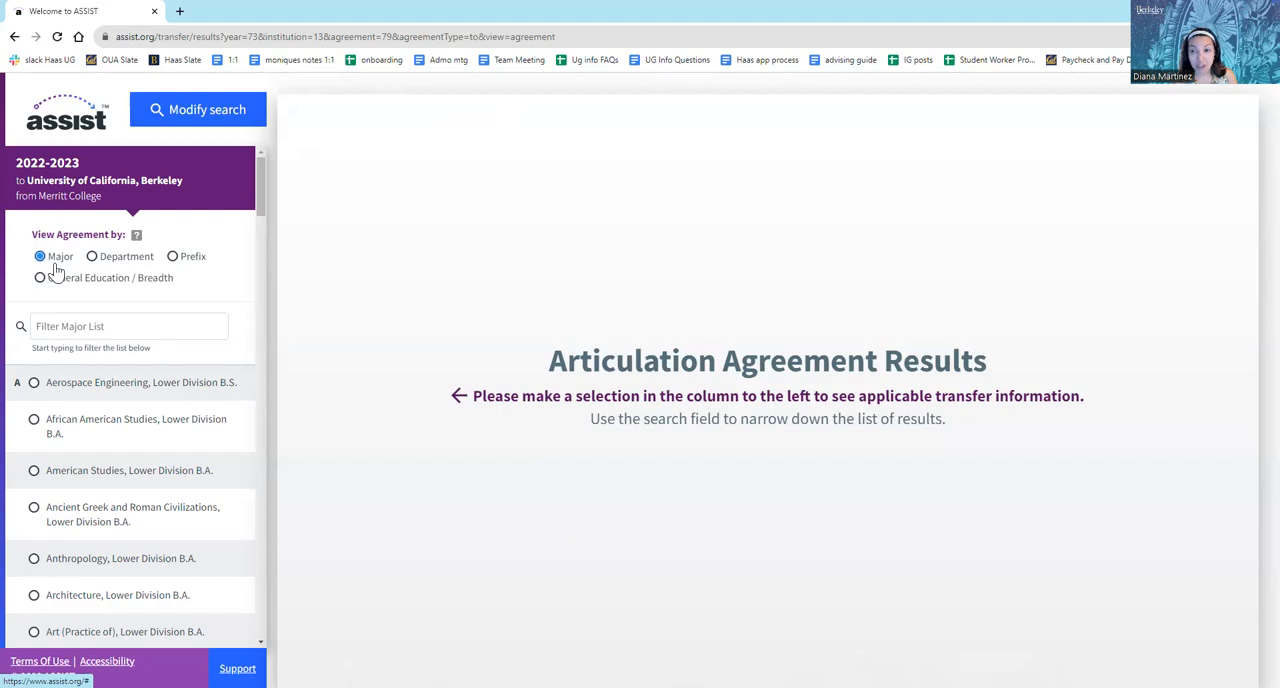
mouse_move(65, 380)
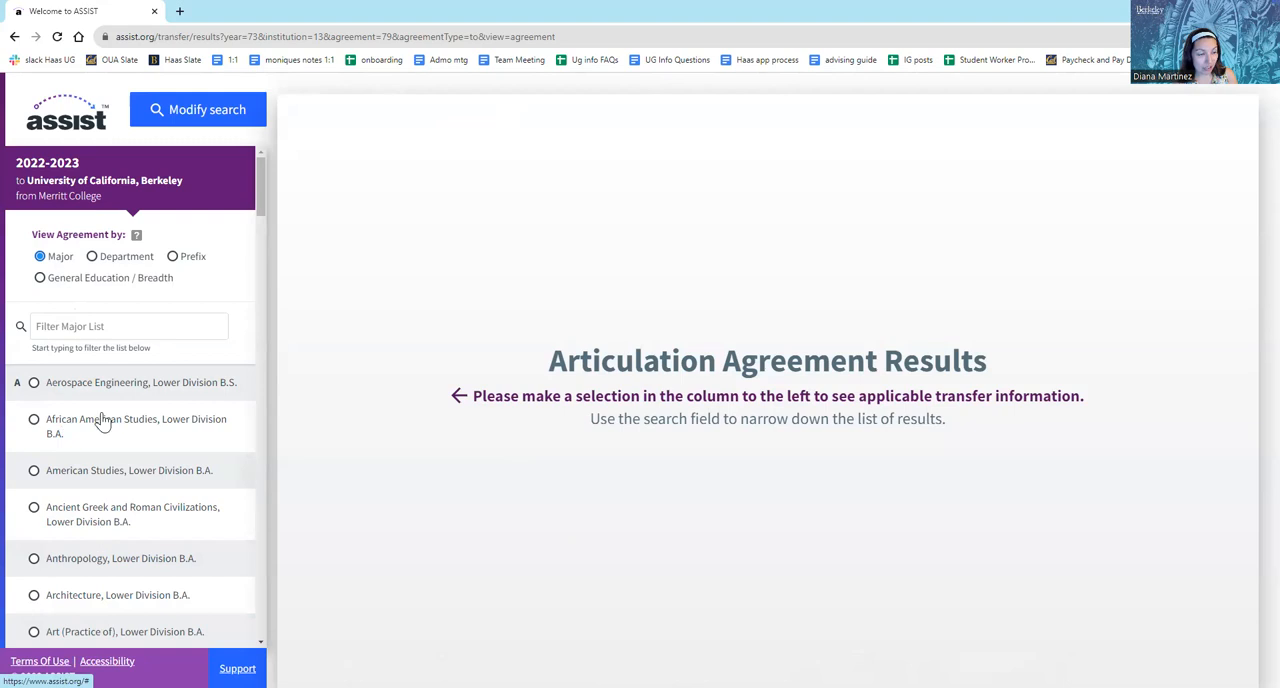
left_click(128, 326)
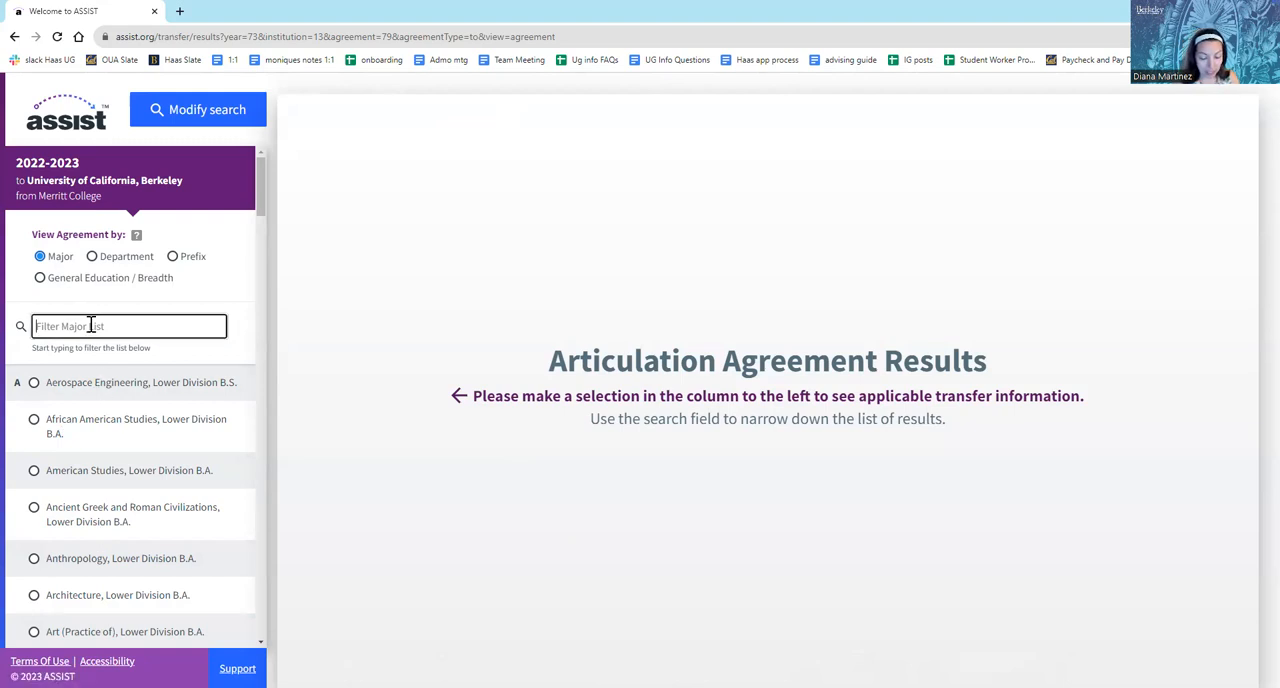
type("bus")
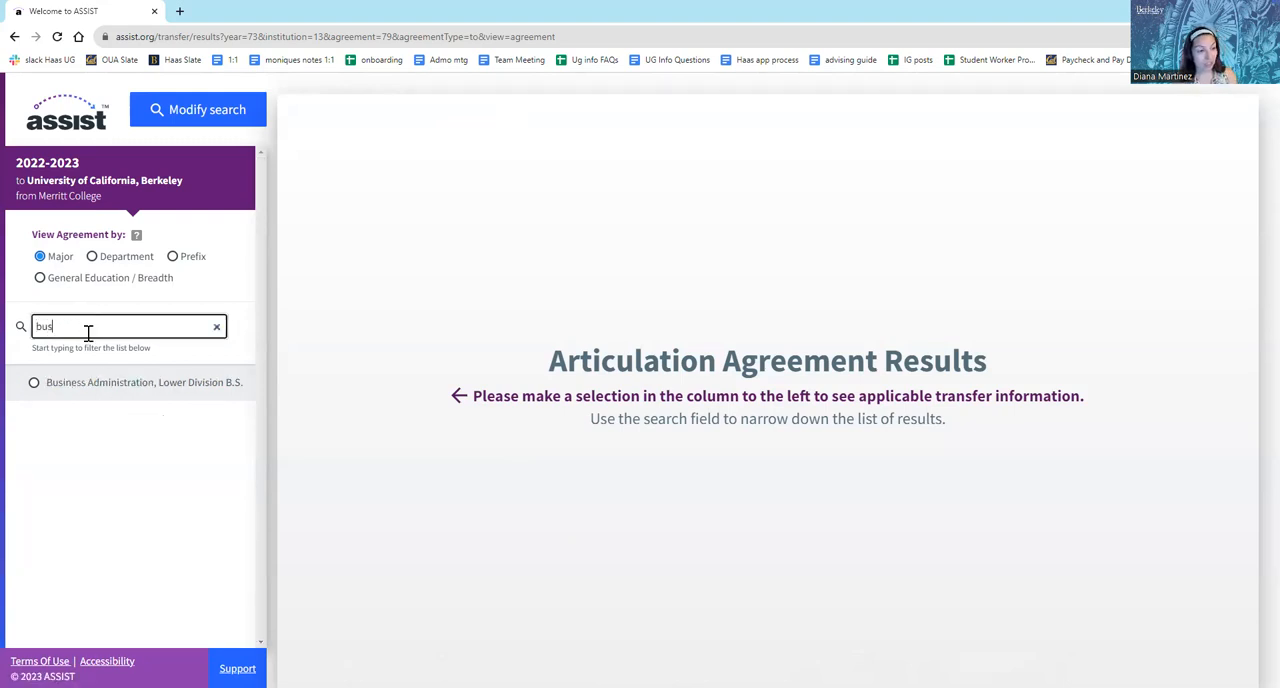
left_click(140, 389)
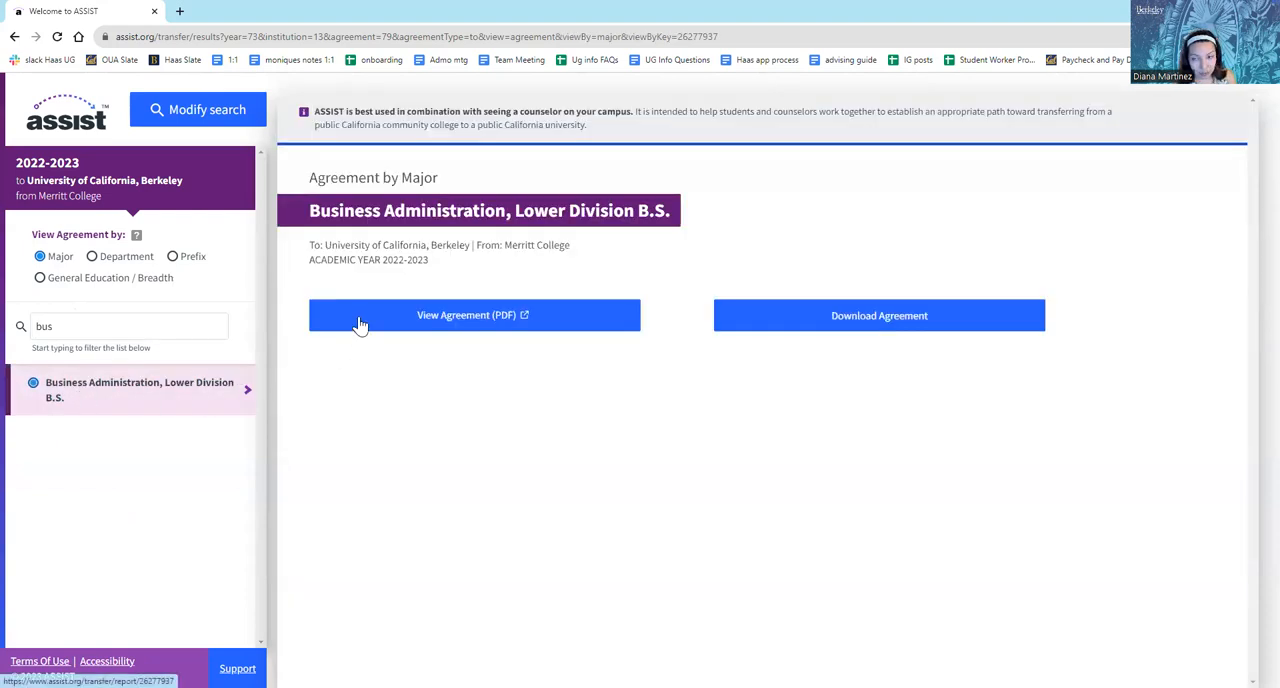
left_click(474, 315)
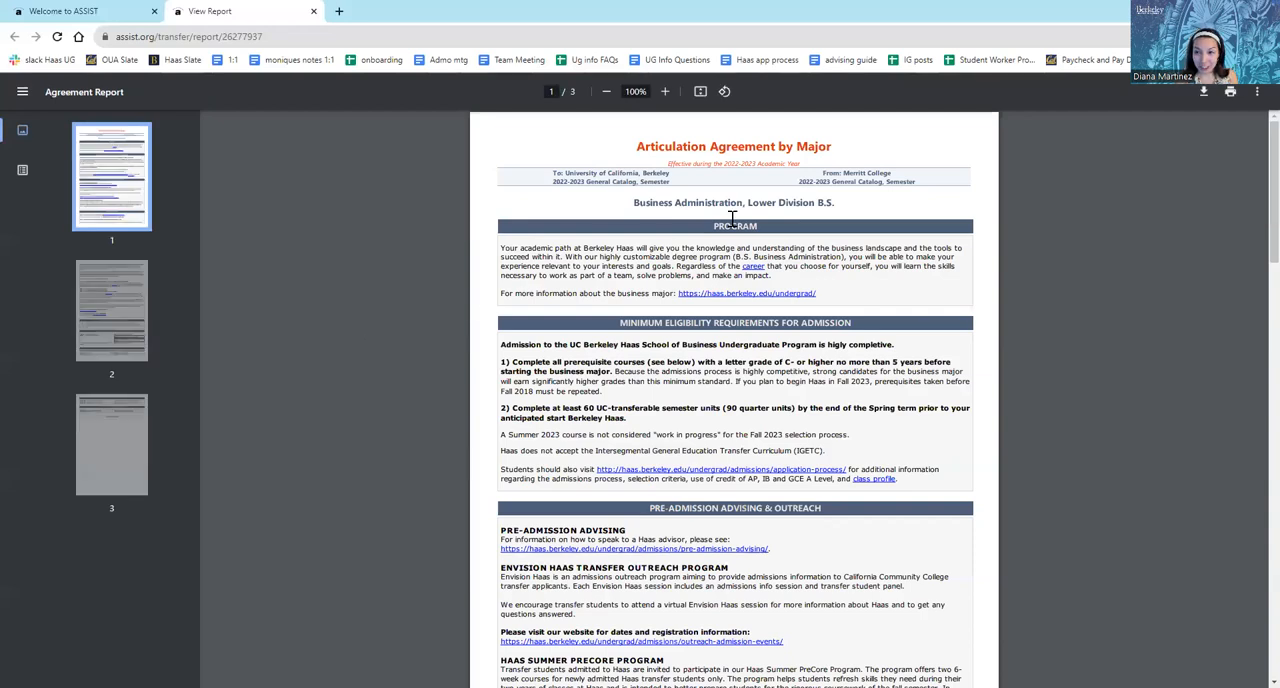
mouse_move(670, 180)
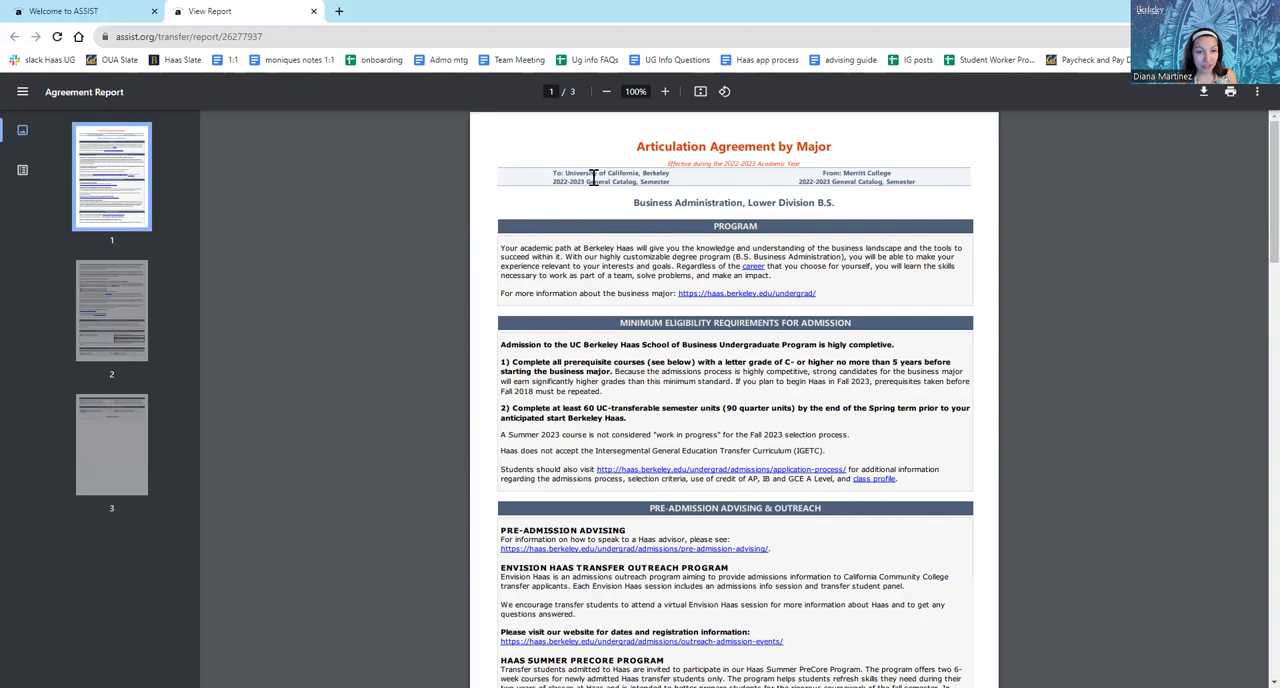
mouse_move(868, 216)
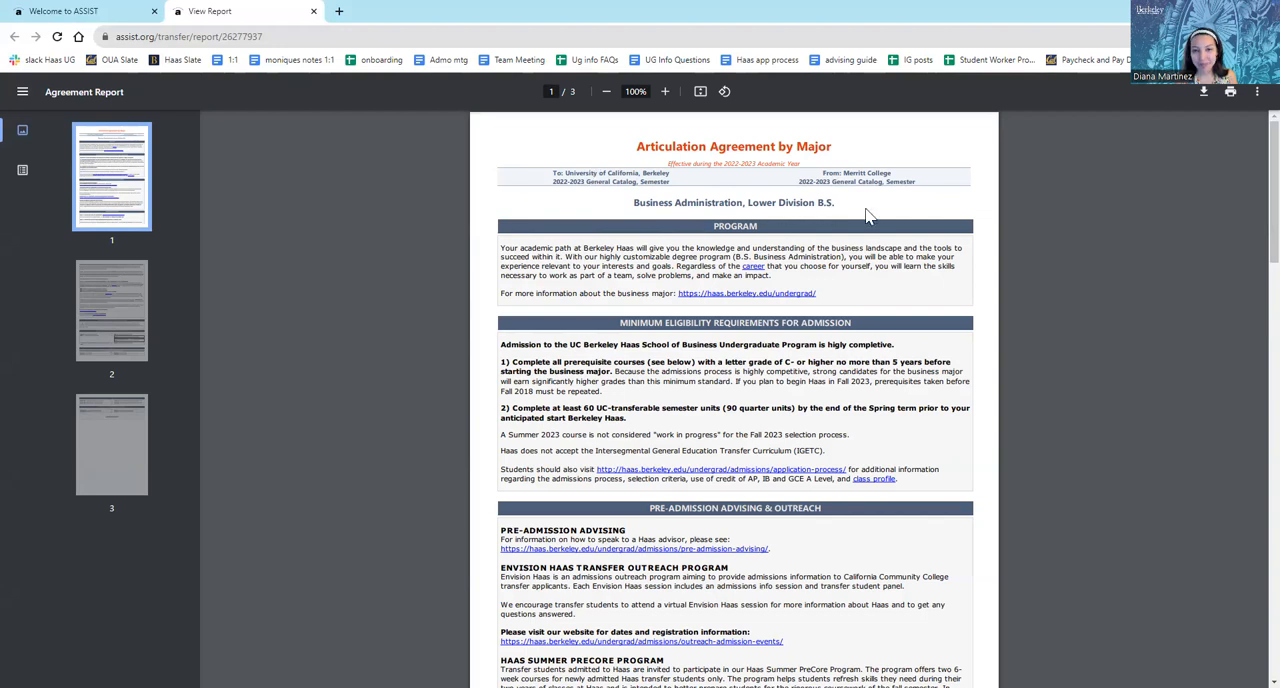
mouse_move(690, 247)
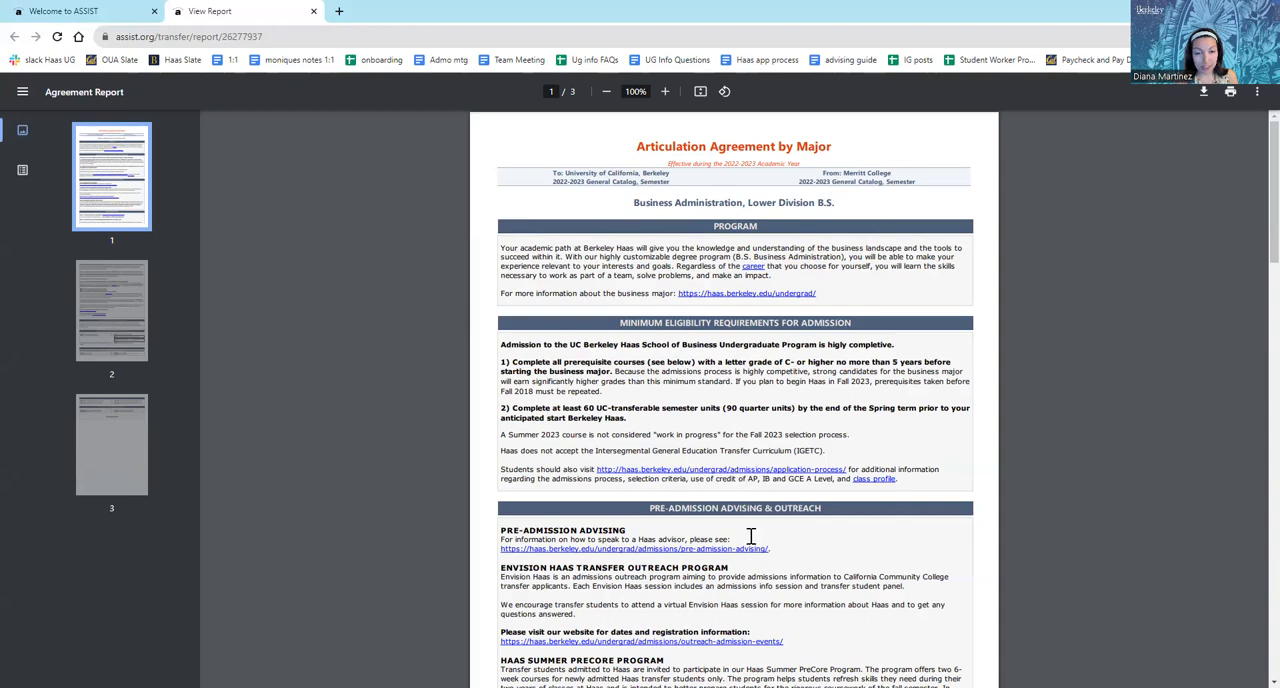
scroll("down", 3)
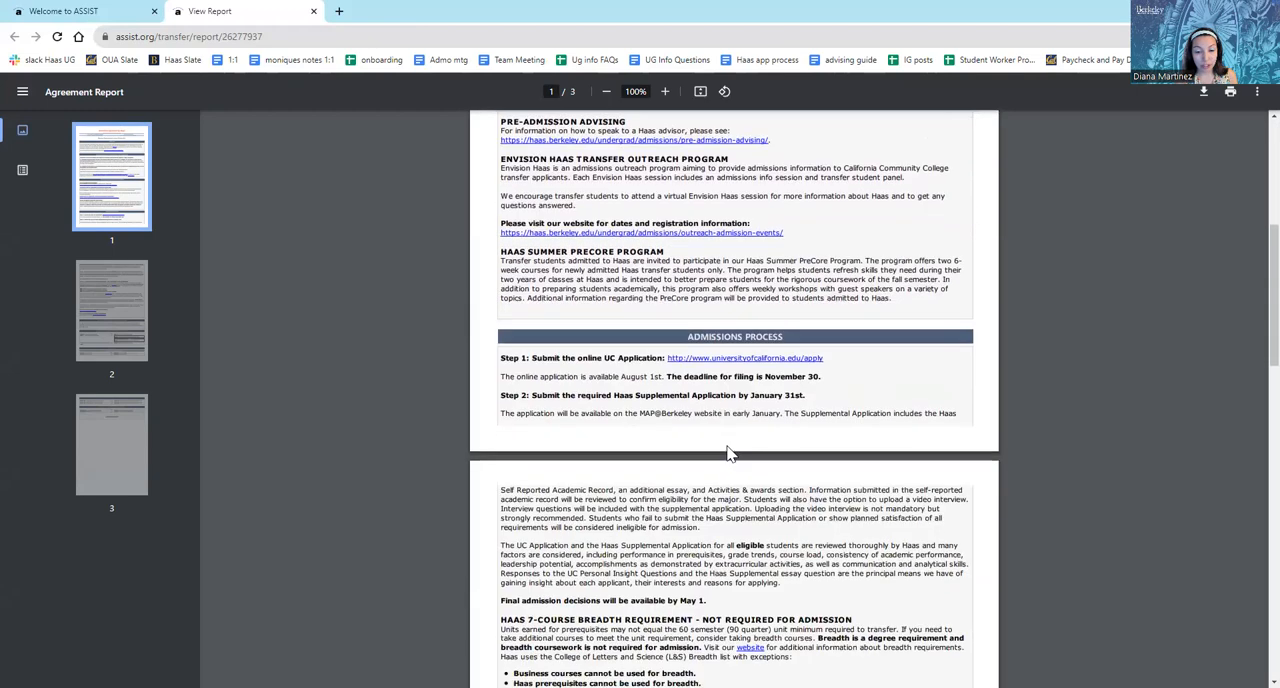
left_click(111, 310)
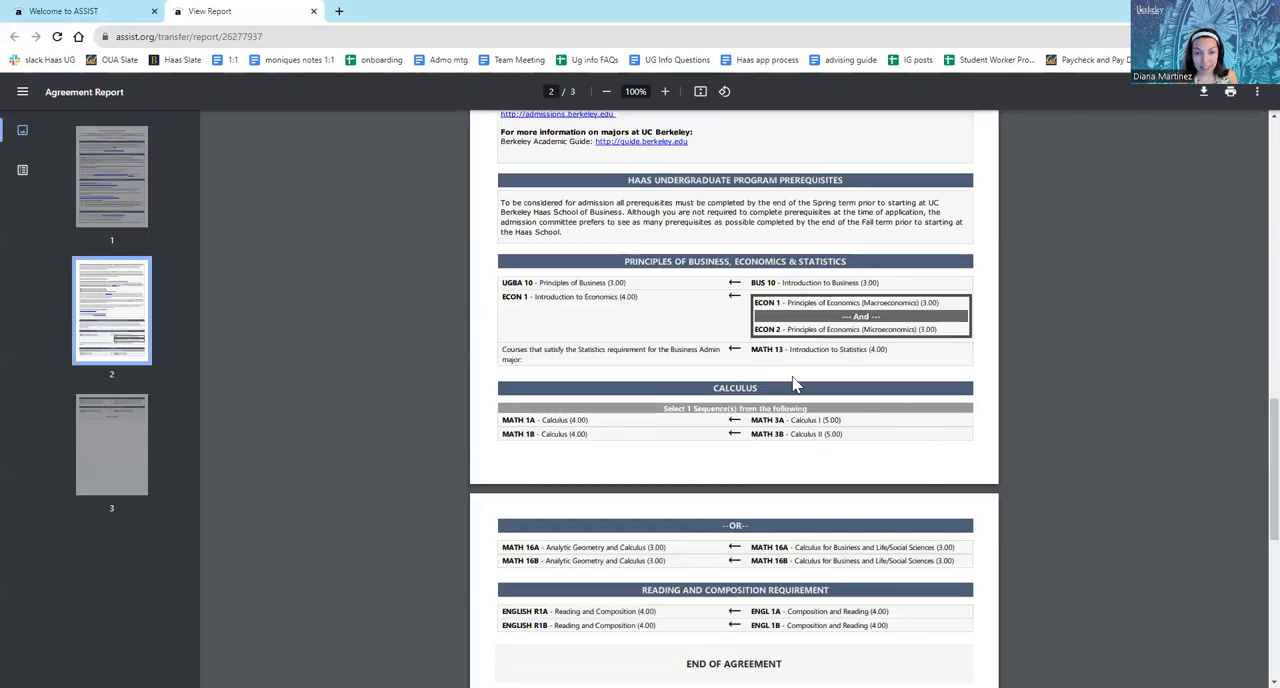
scroll("up", 3)
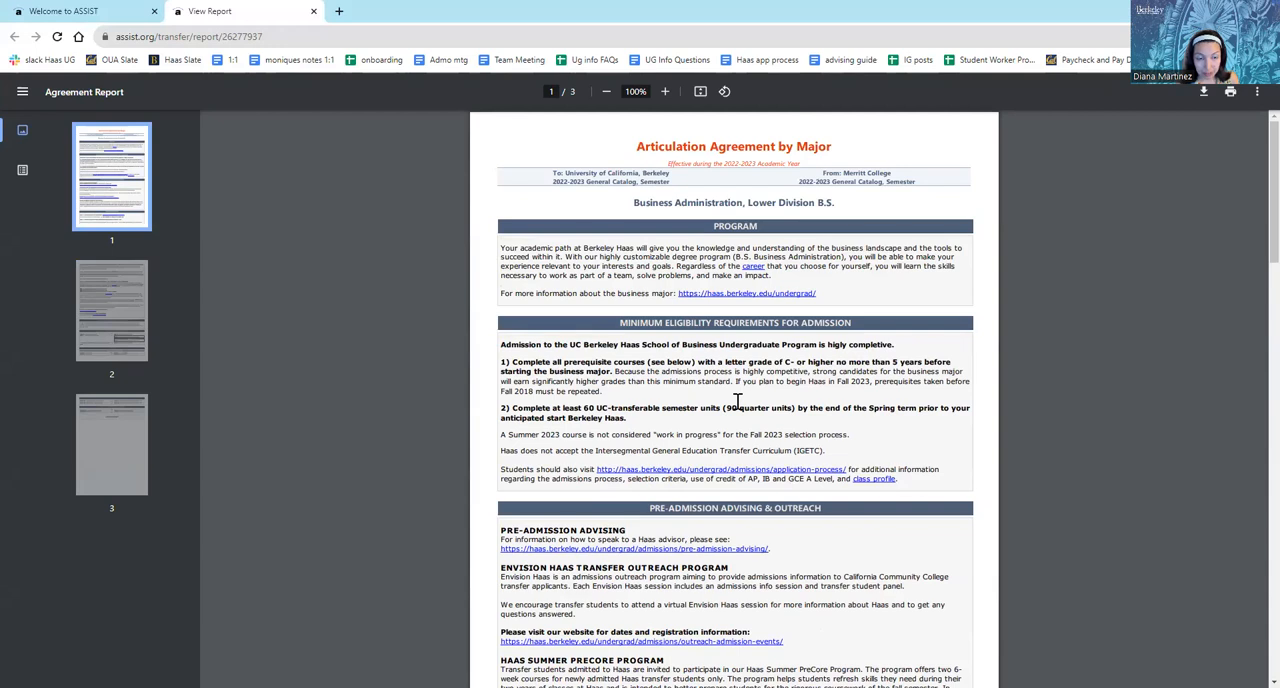
- Scroll page 1 past Minimum Eligibility Requirements to Pre-Admission Advising and Admissions Process
scroll("down", 3)
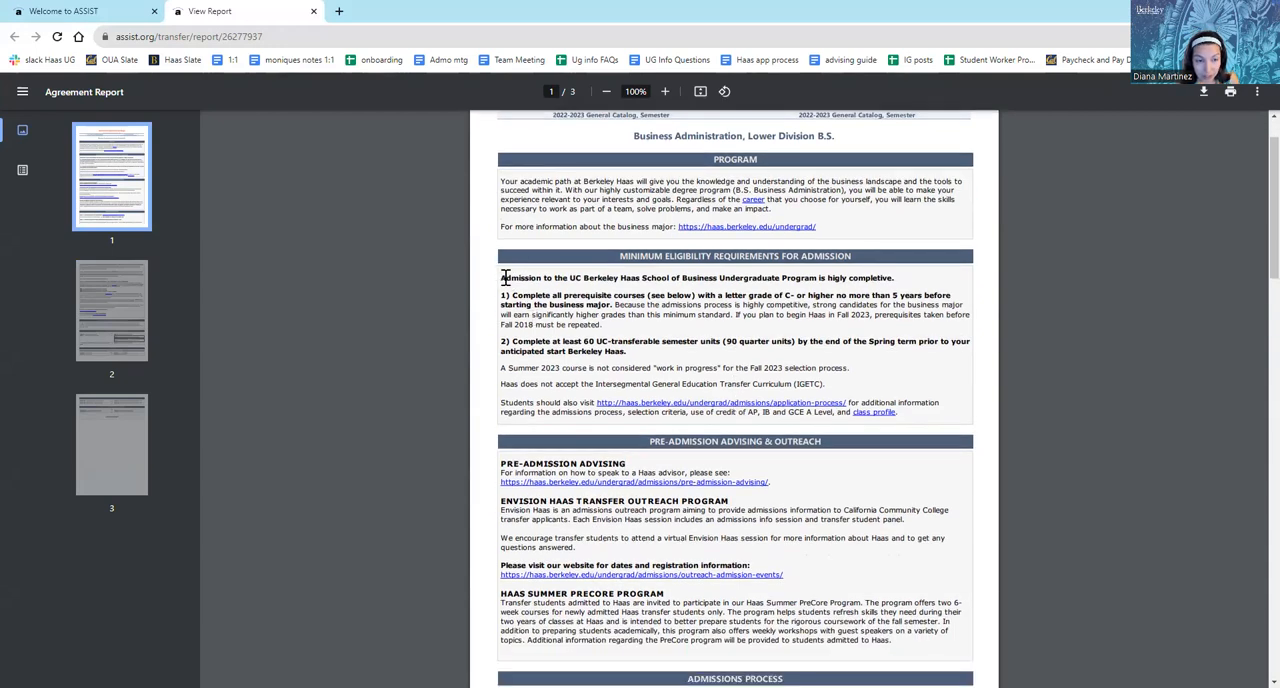
mouse_move(509, 305)
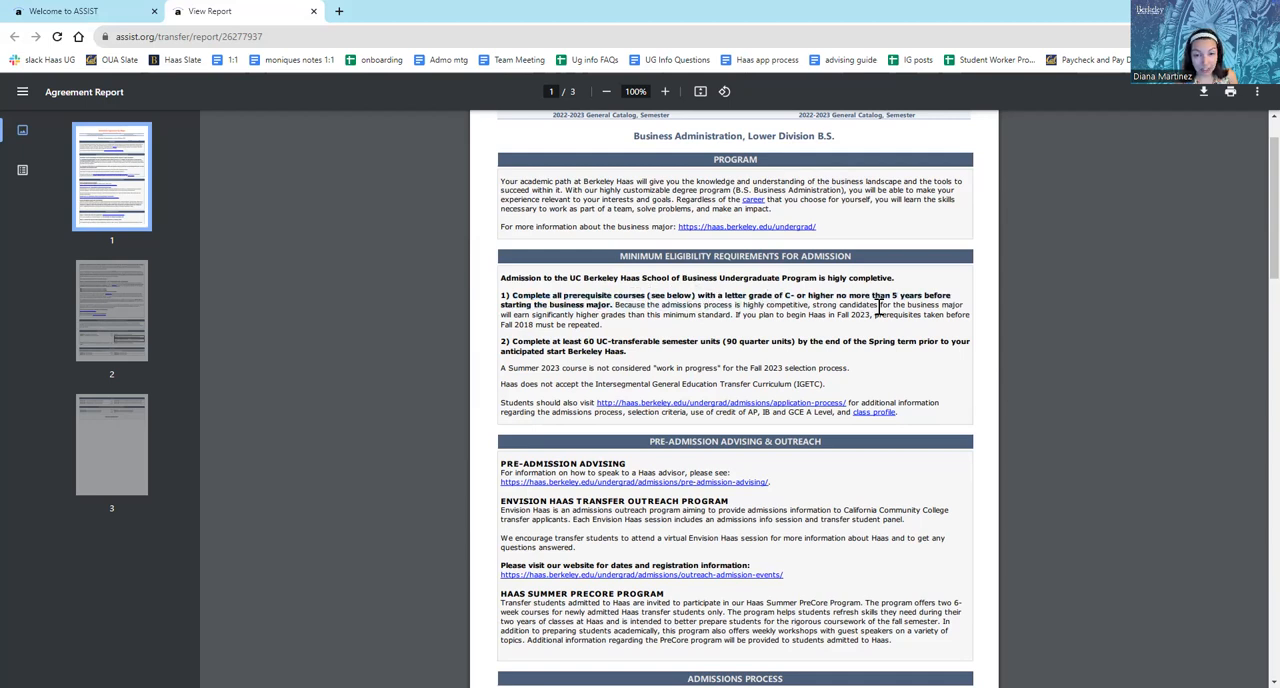
mouse_move(838, 331)
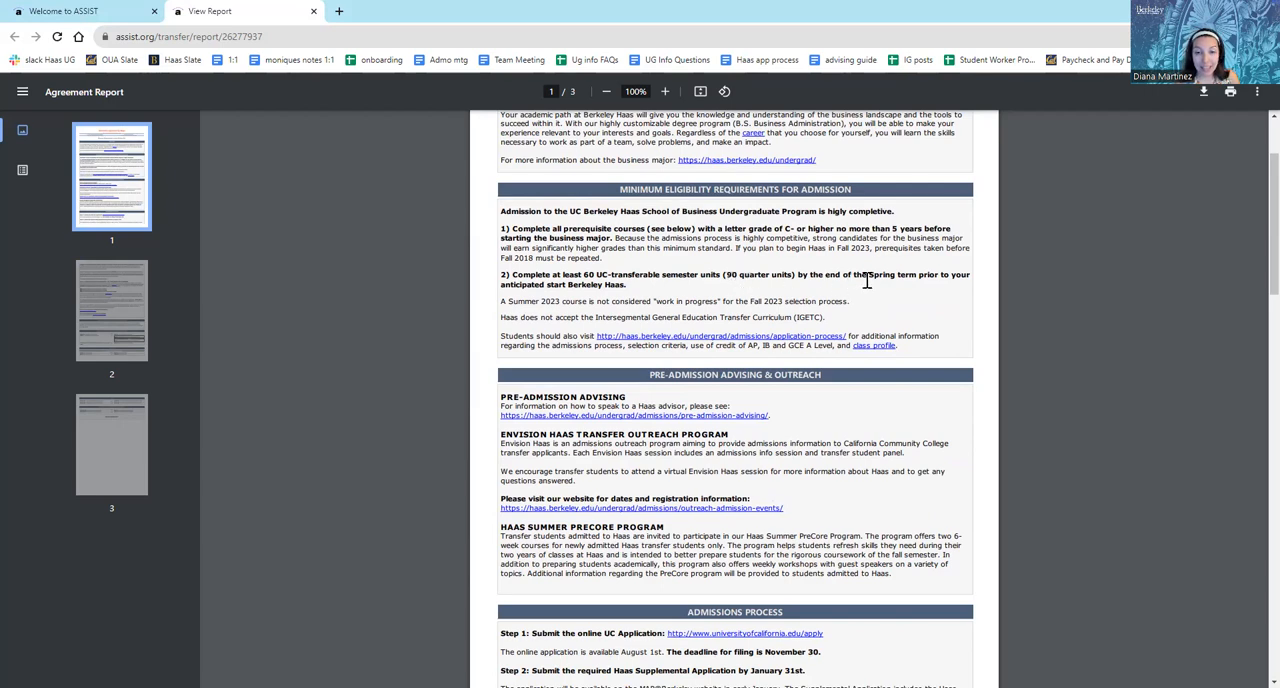
mouse_move(940, 281)
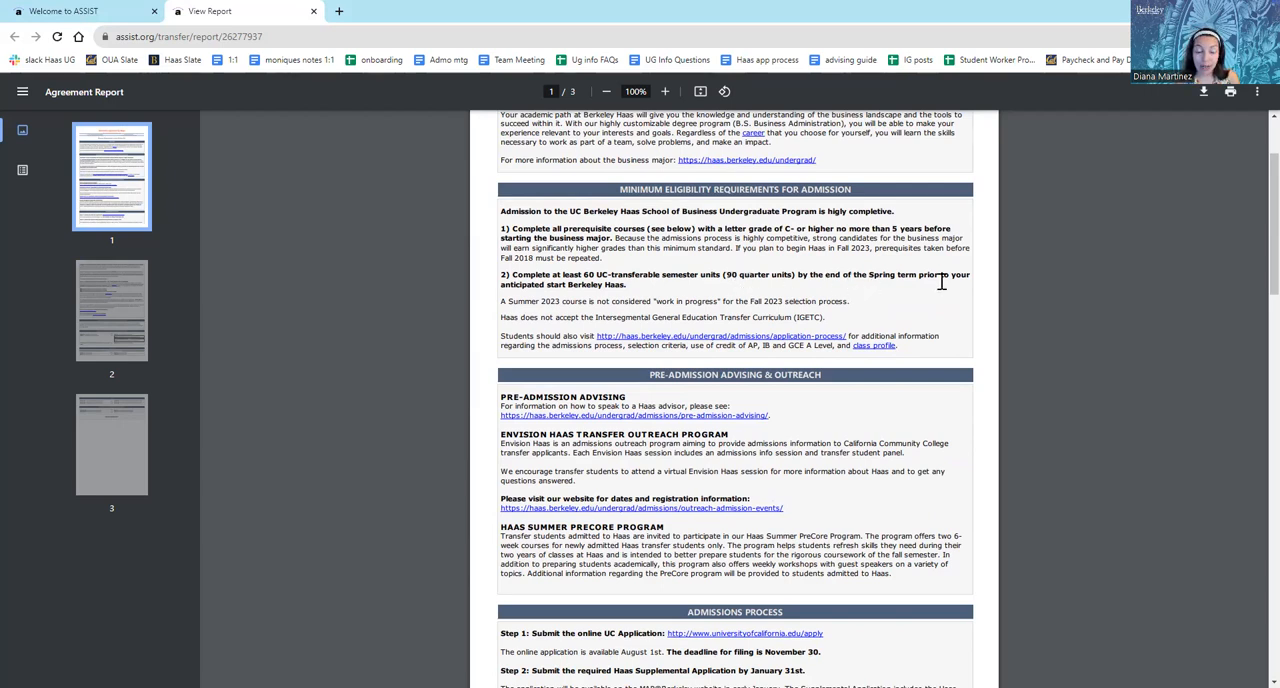
mouse_move(930, 315)
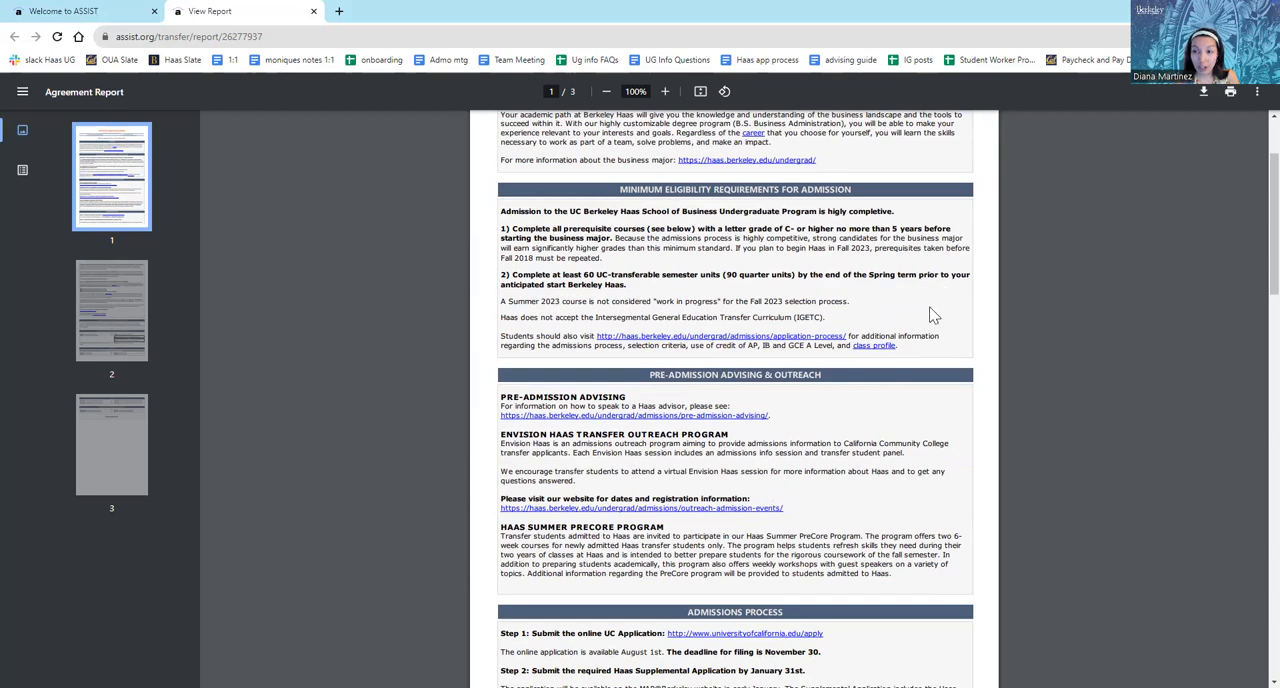
scroll("down", 3)
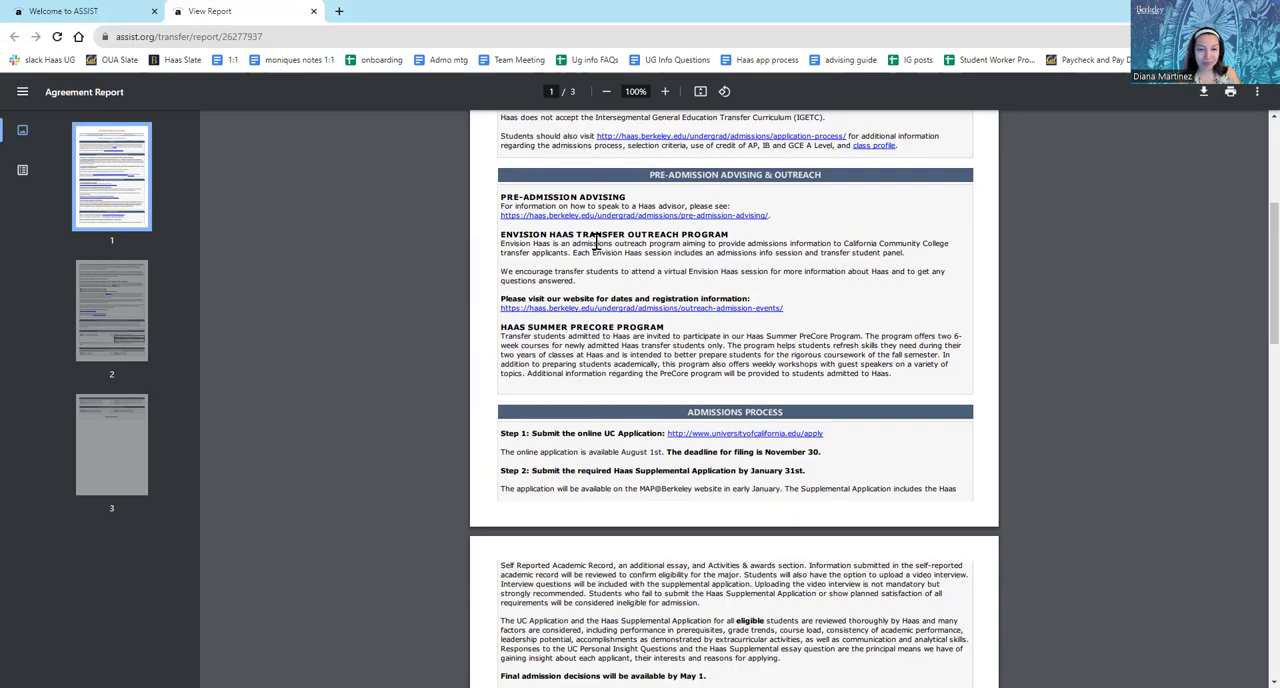
scroll("down", 3)
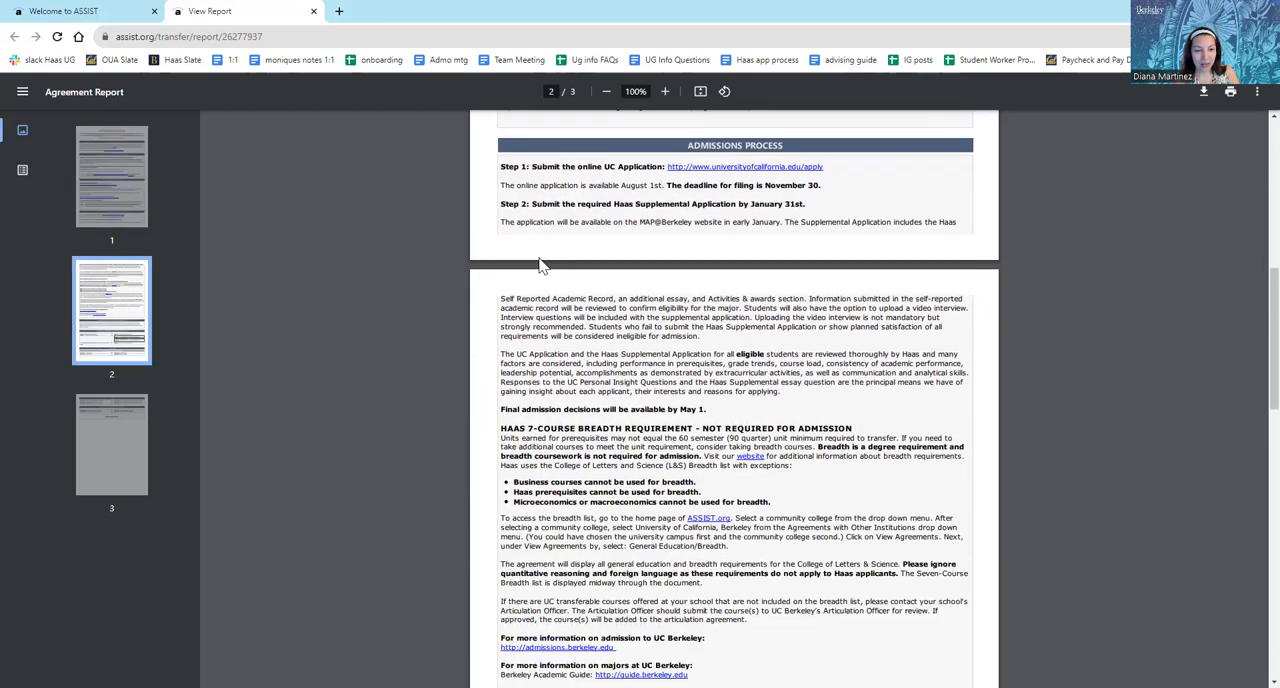
scroll("down", 3)
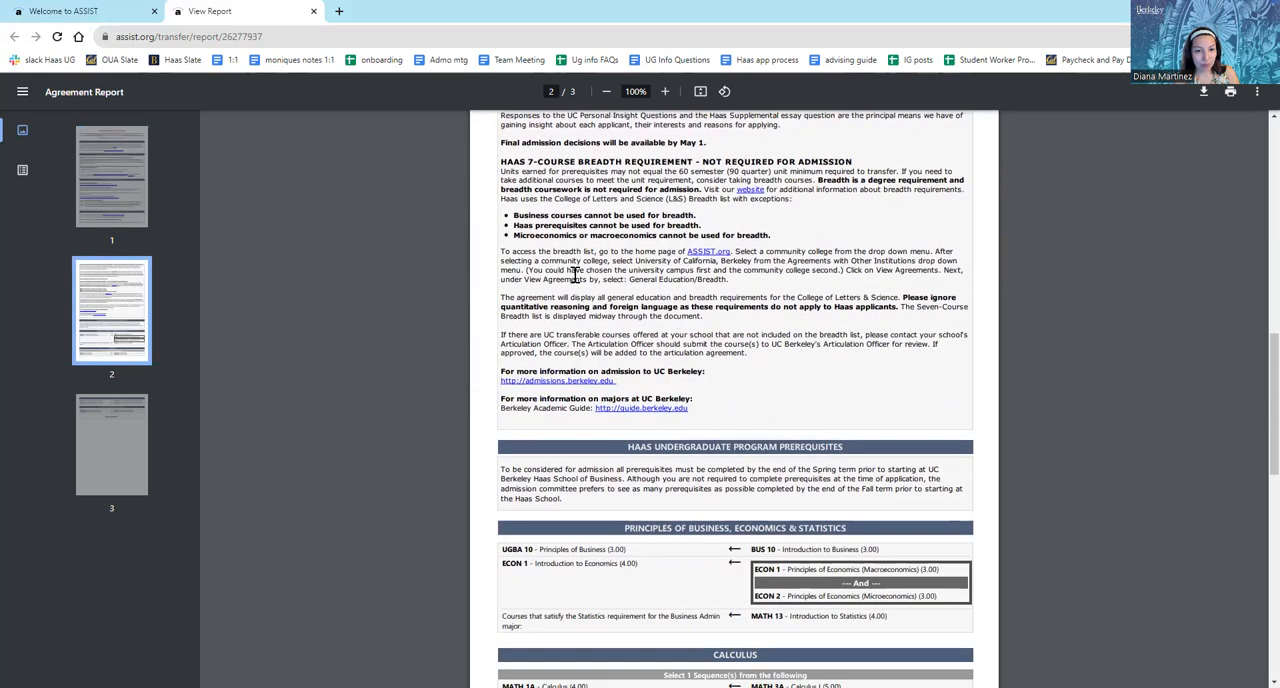
scroll("down", 3)
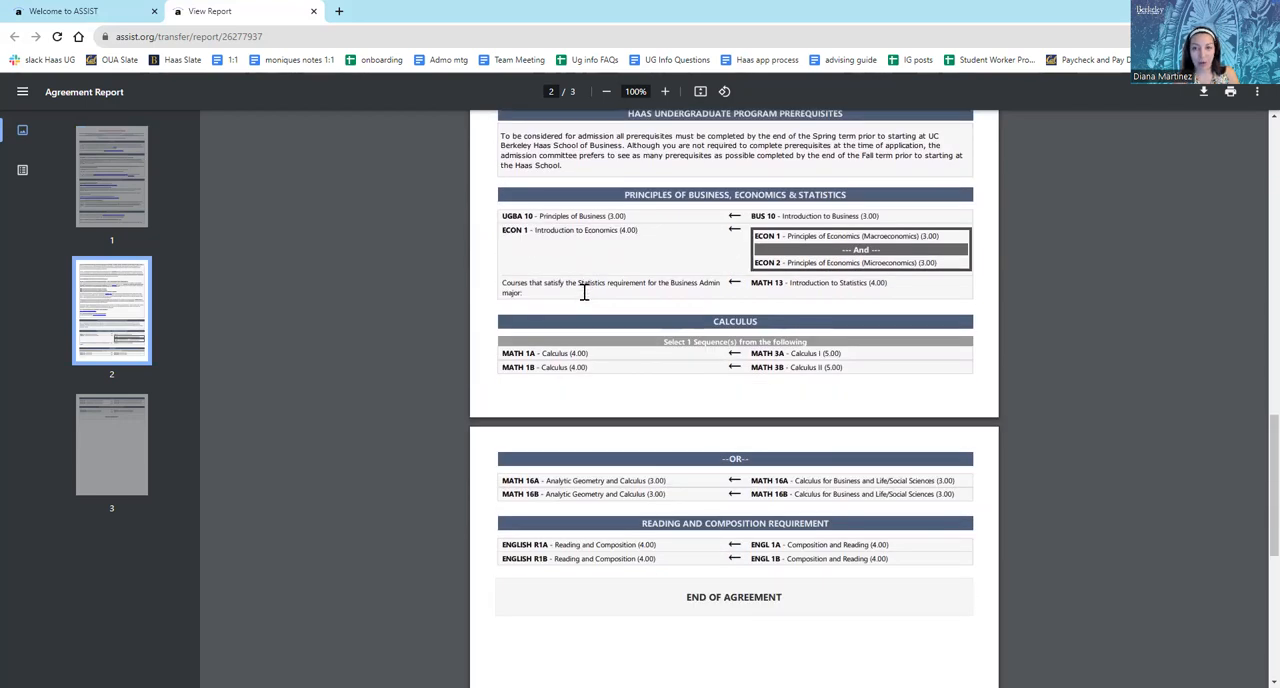
mouse_move(840, 186)
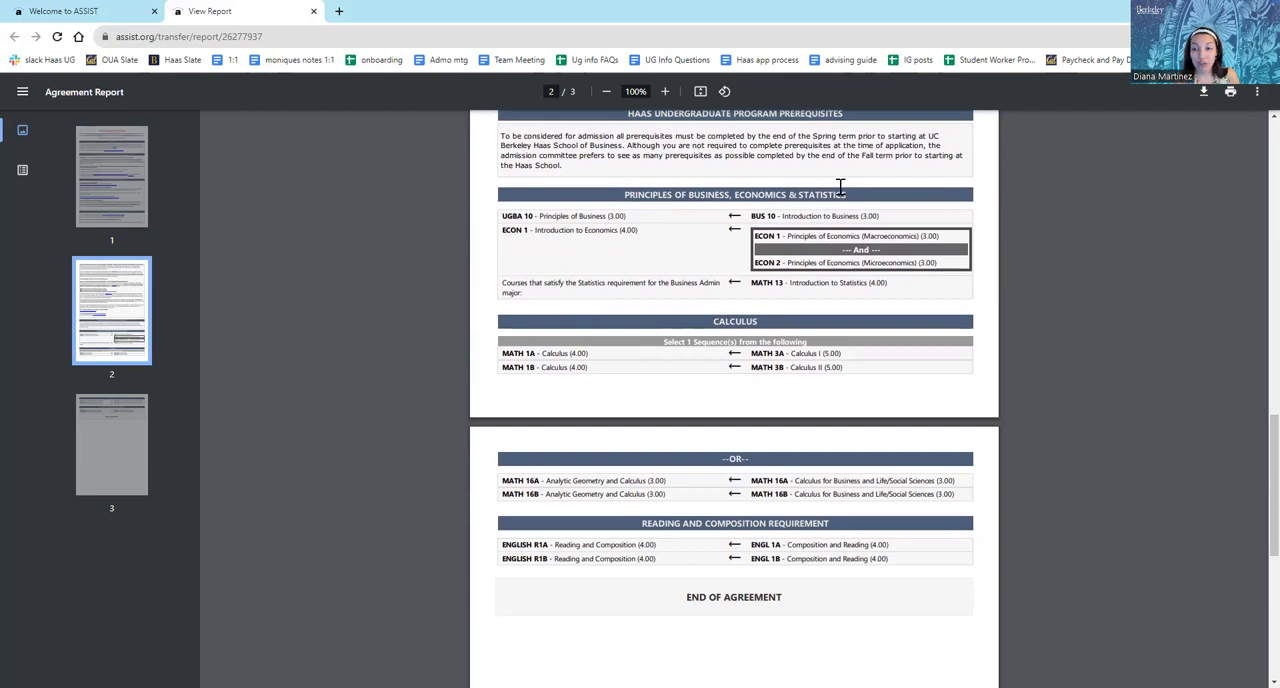
mouse_move(943, 202)
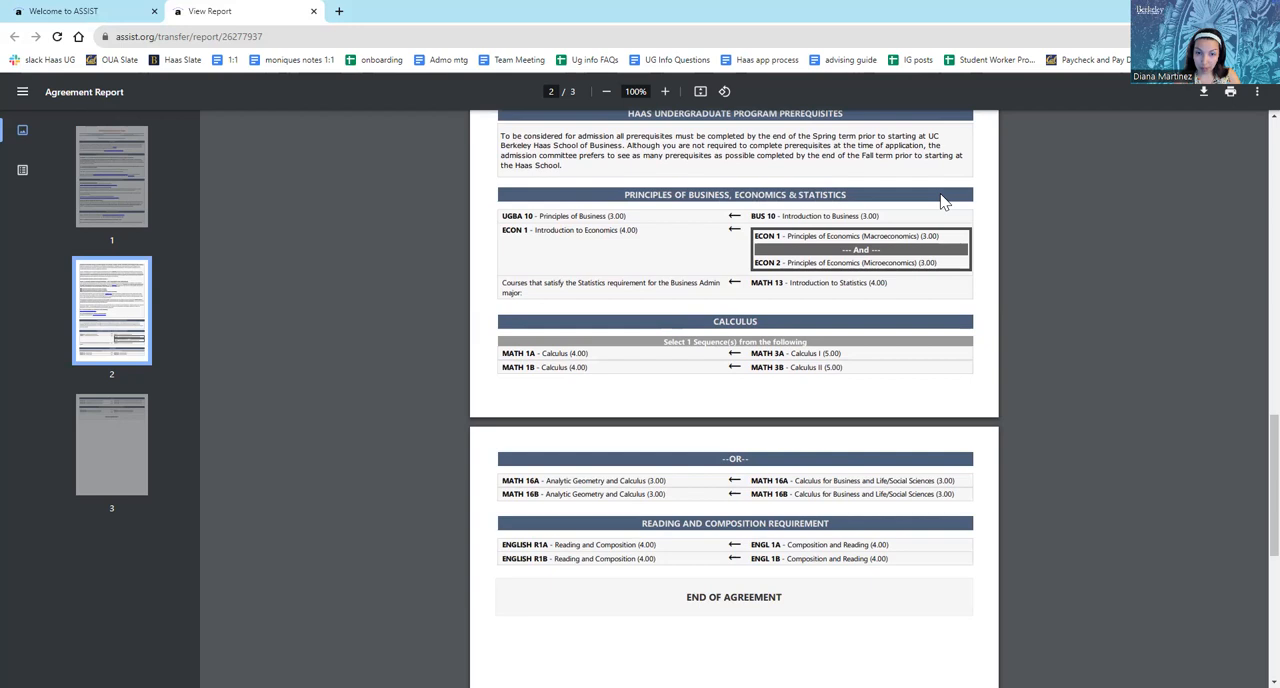
mouse_move(922, 207)
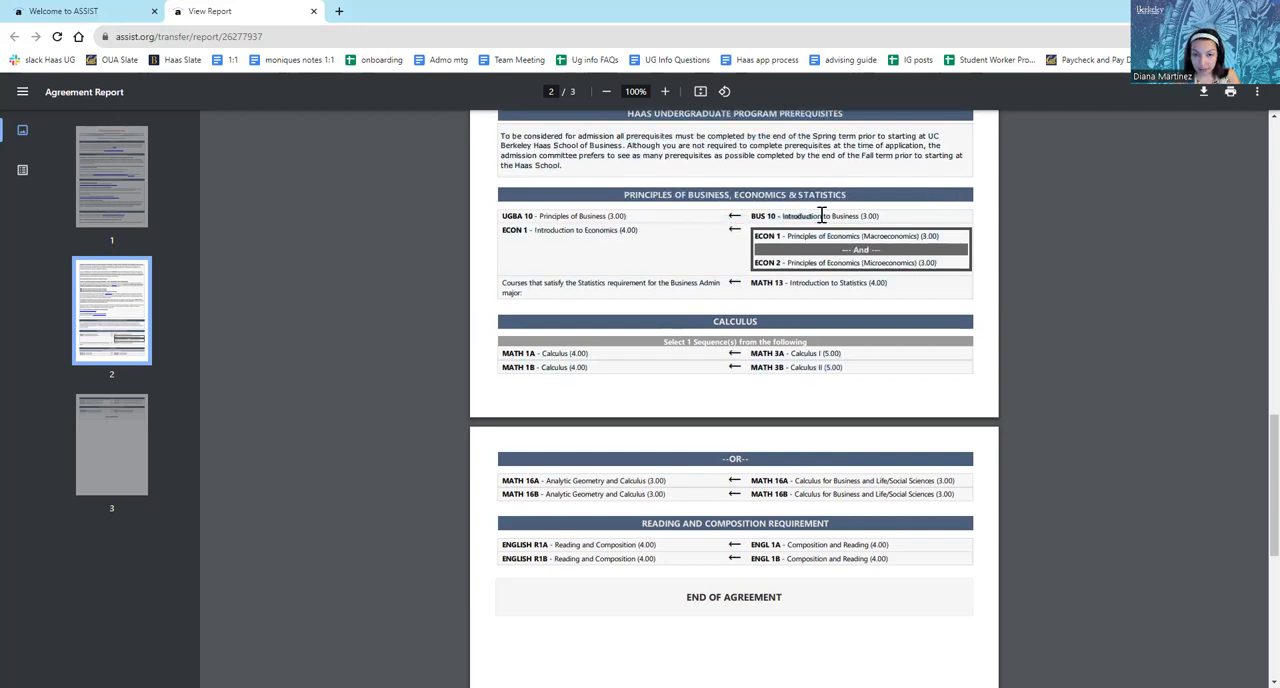
mouse_move(895, 224)
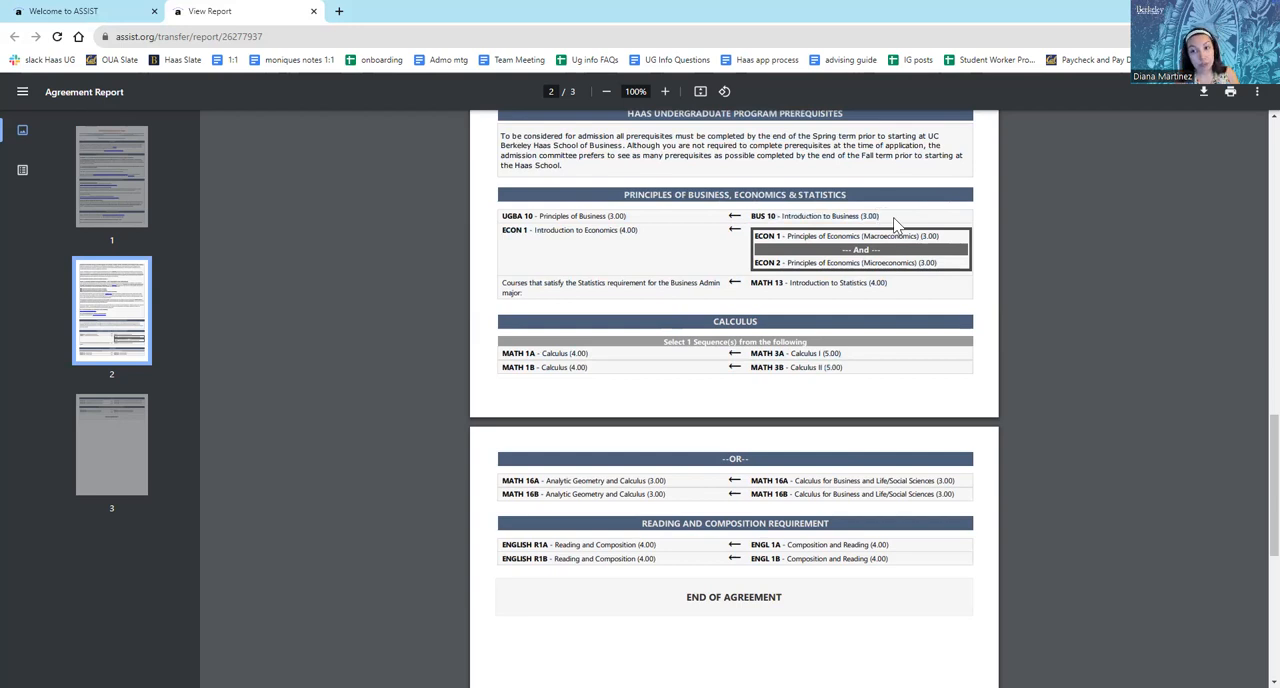
mouse_move(900, 215)
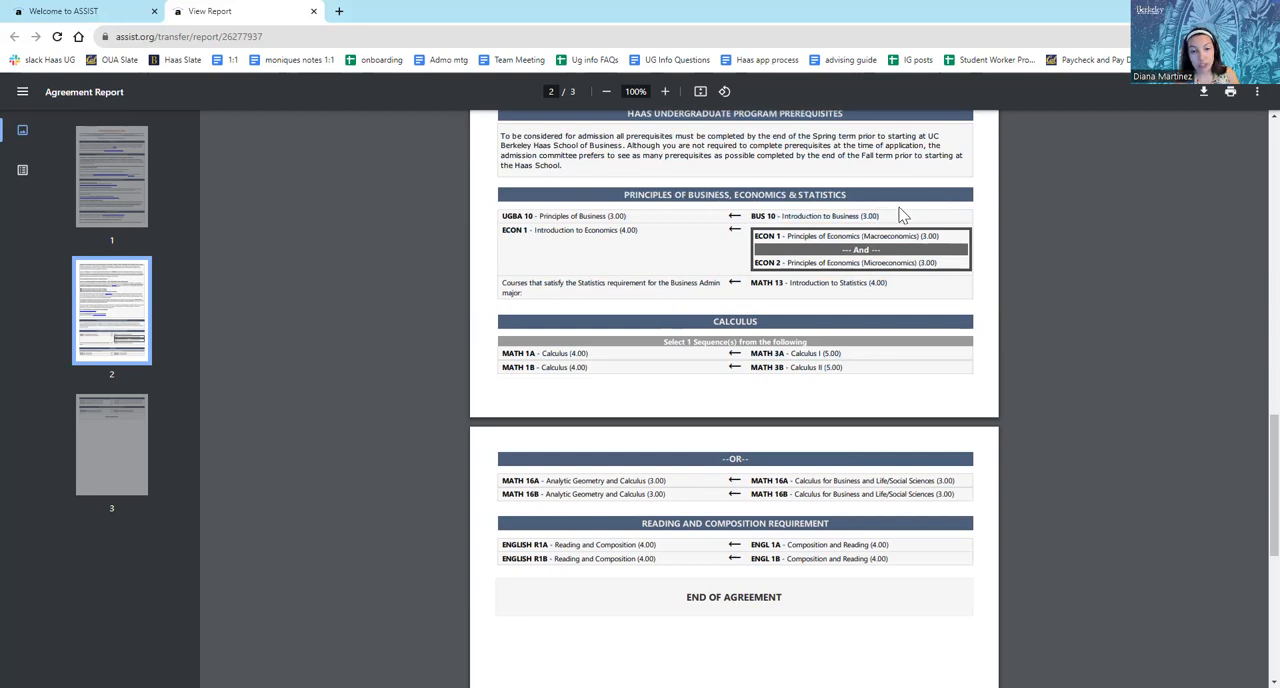
mouse_move(755, 220)
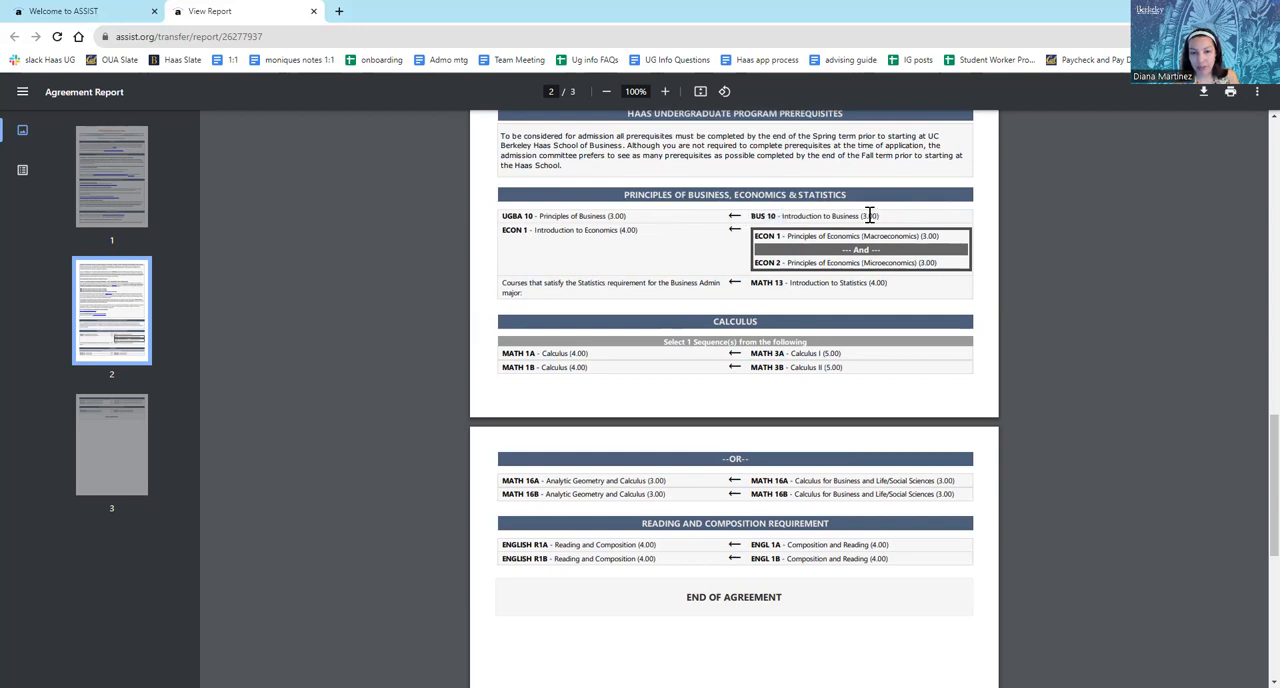
mouse_move(868, 388)
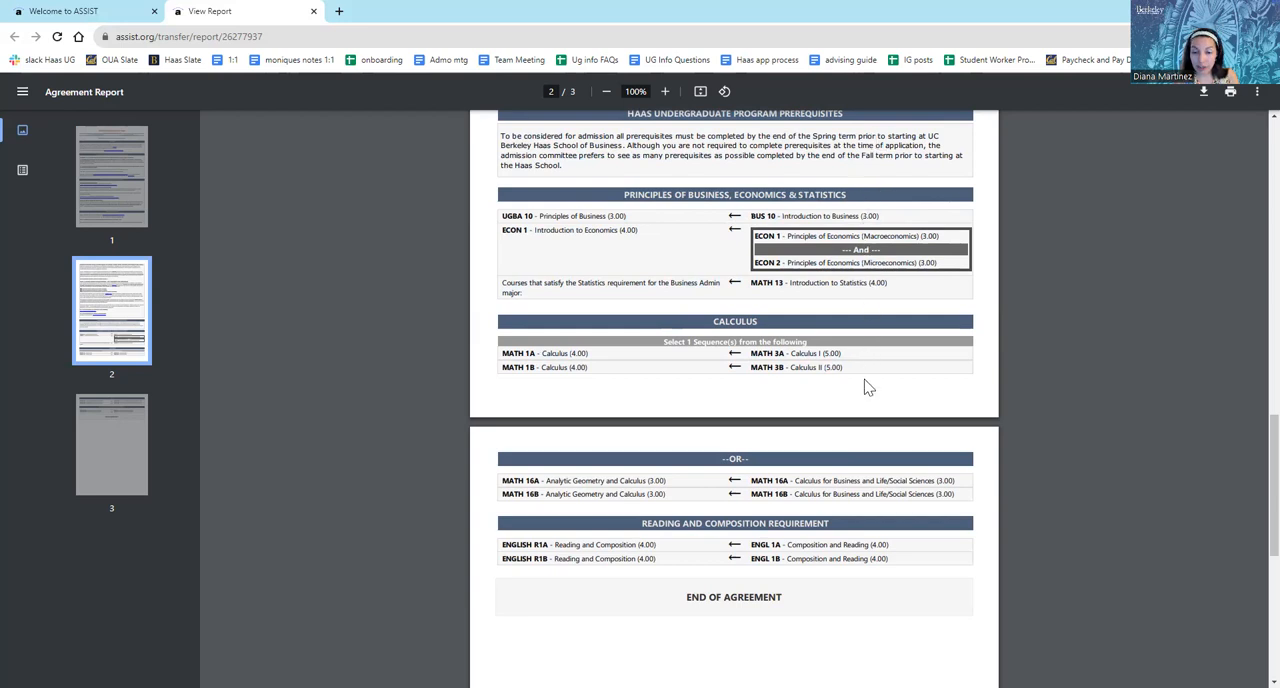
mouse_move(897, 639)
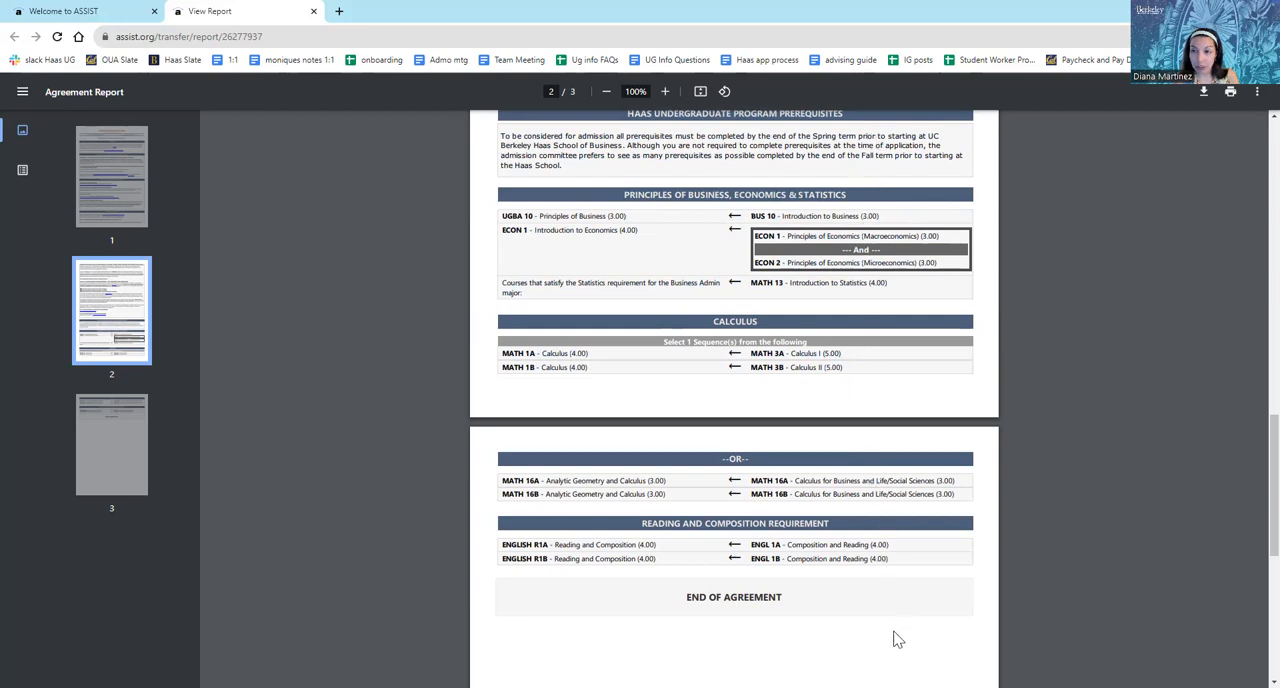
mouse_move(590, 334)
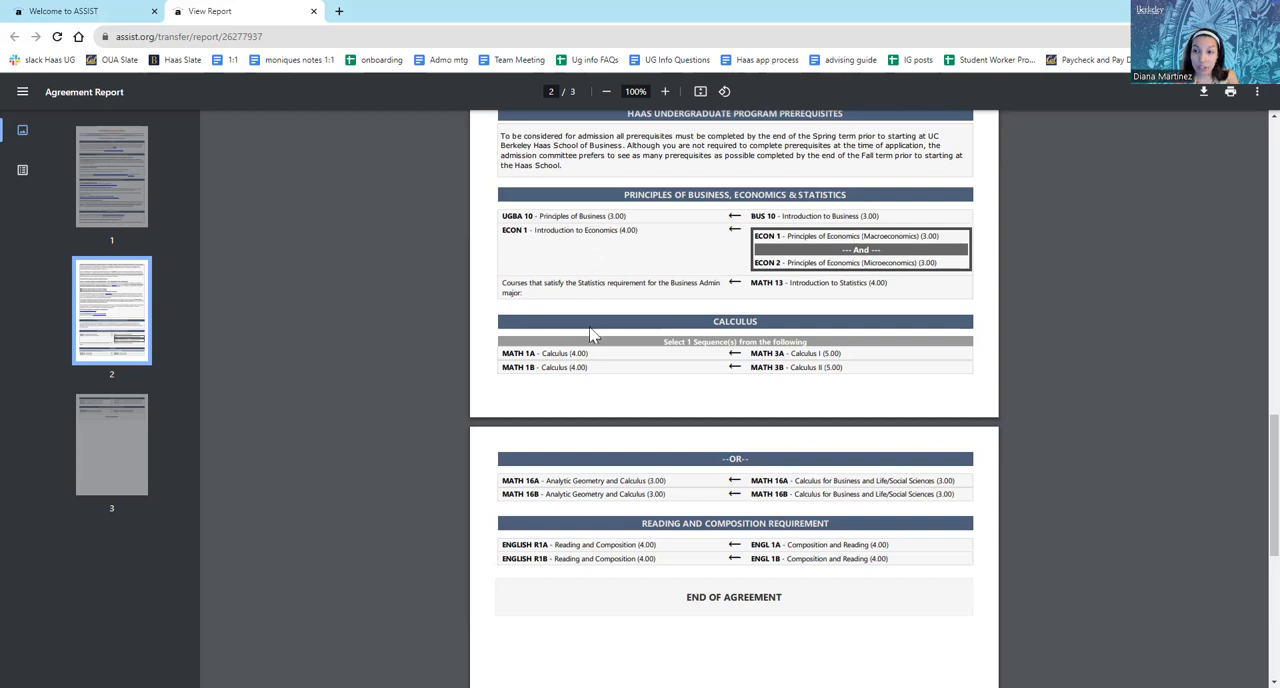
mouse_move(650, 580)
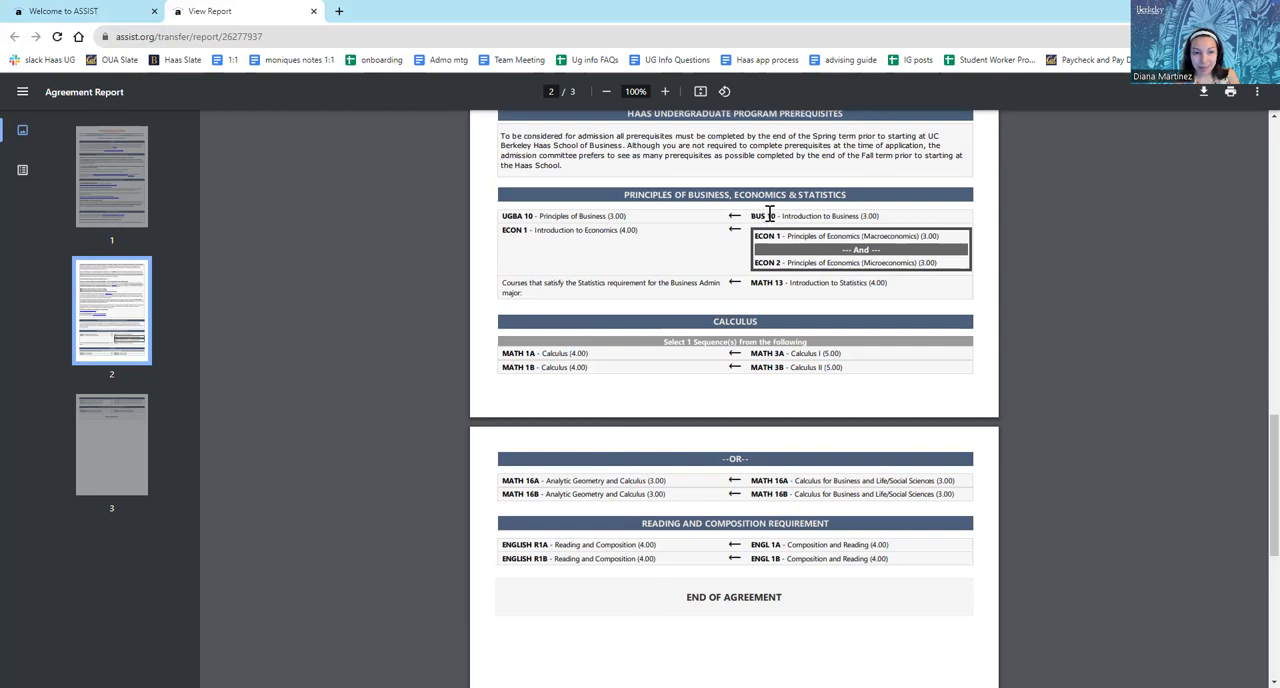
mouse_move(680, 261)
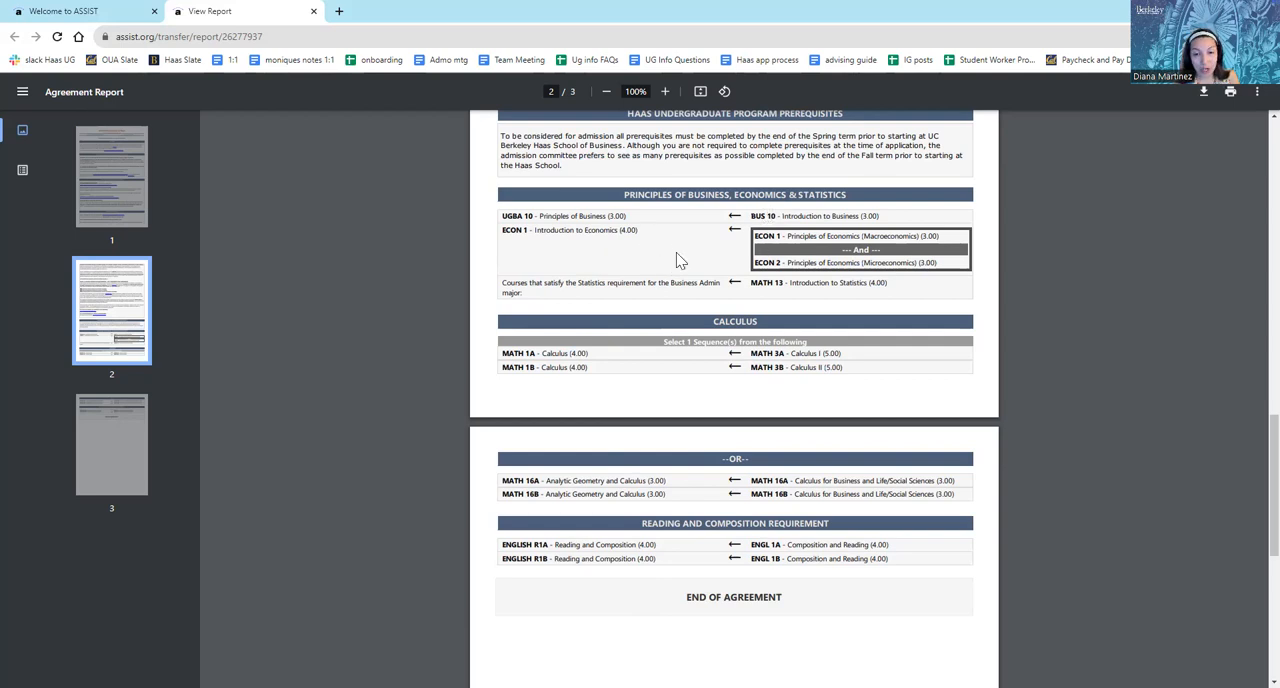
mouse_move(796, 235)
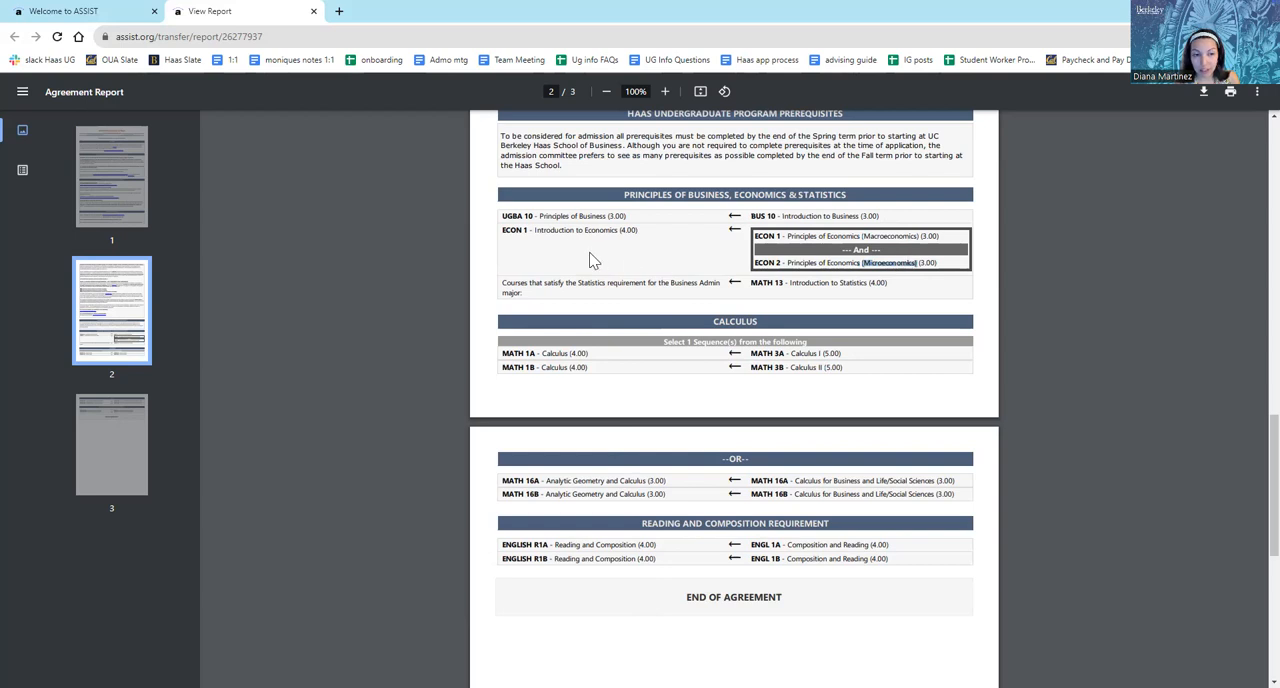
mouse_move(814, 293)
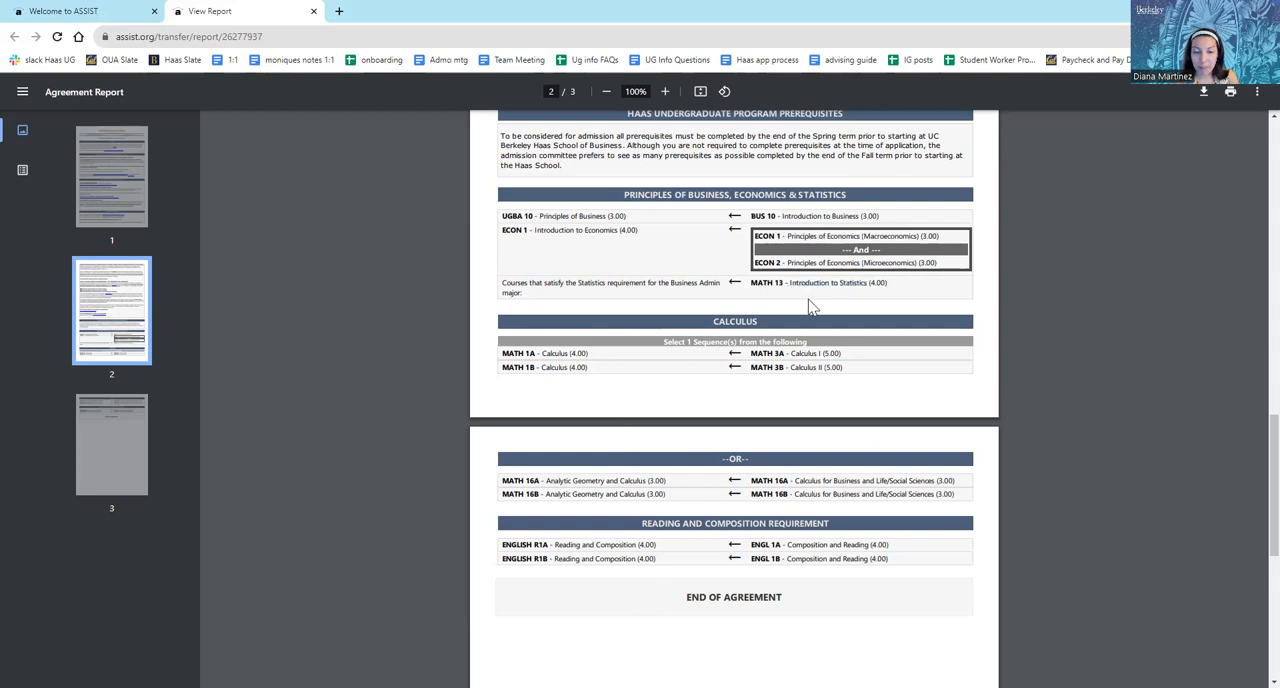
- Scroll down to the Calculus section and the --OR-- MATH 16A/16B rows
scroll("down", 3)
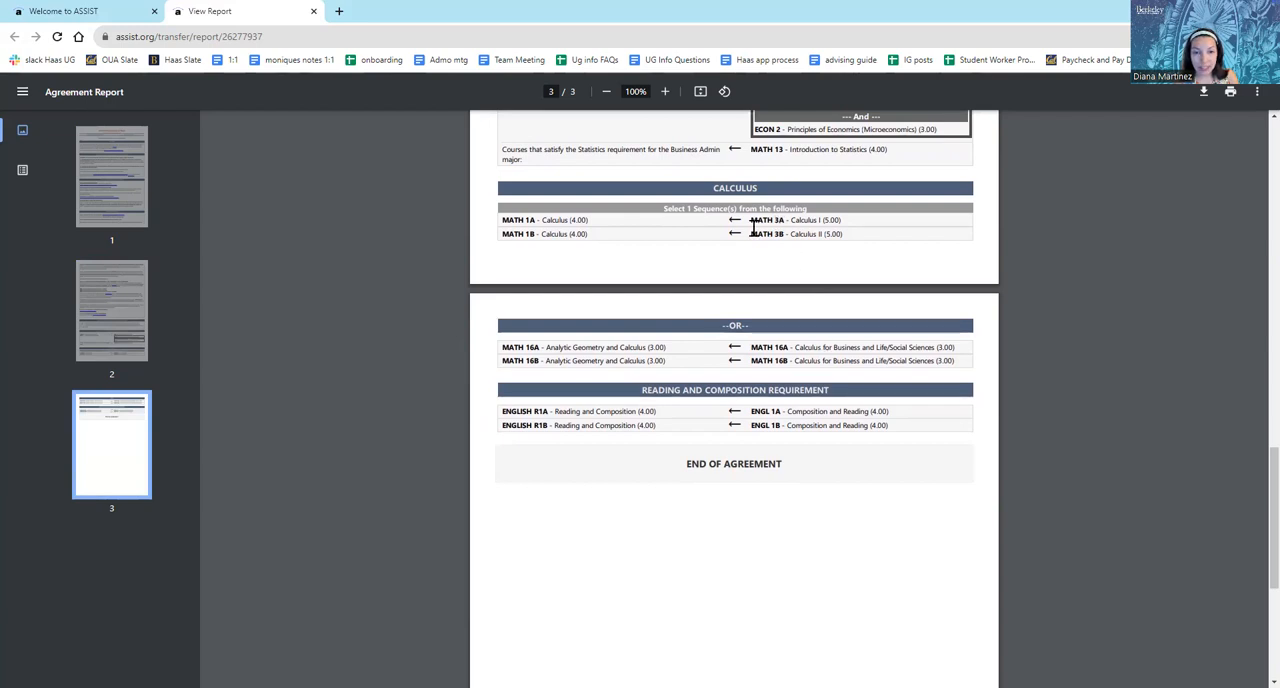
mouse_move(767, 242)
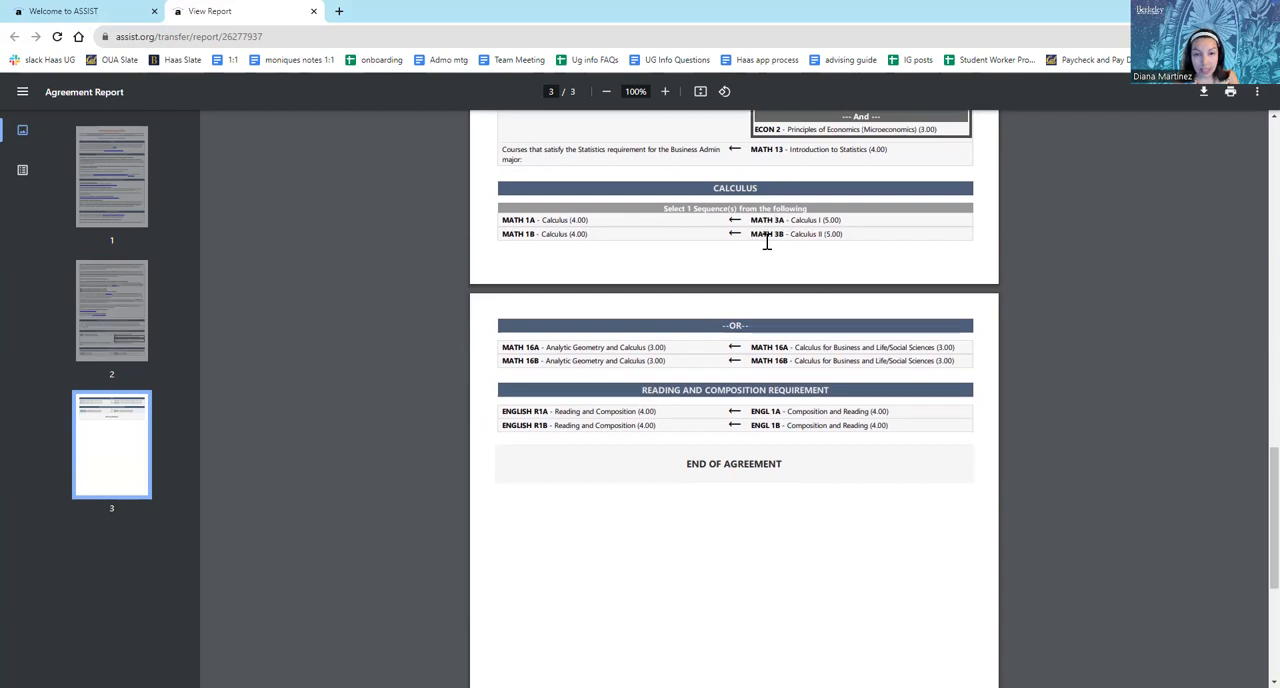
mouse_move(822, 382)
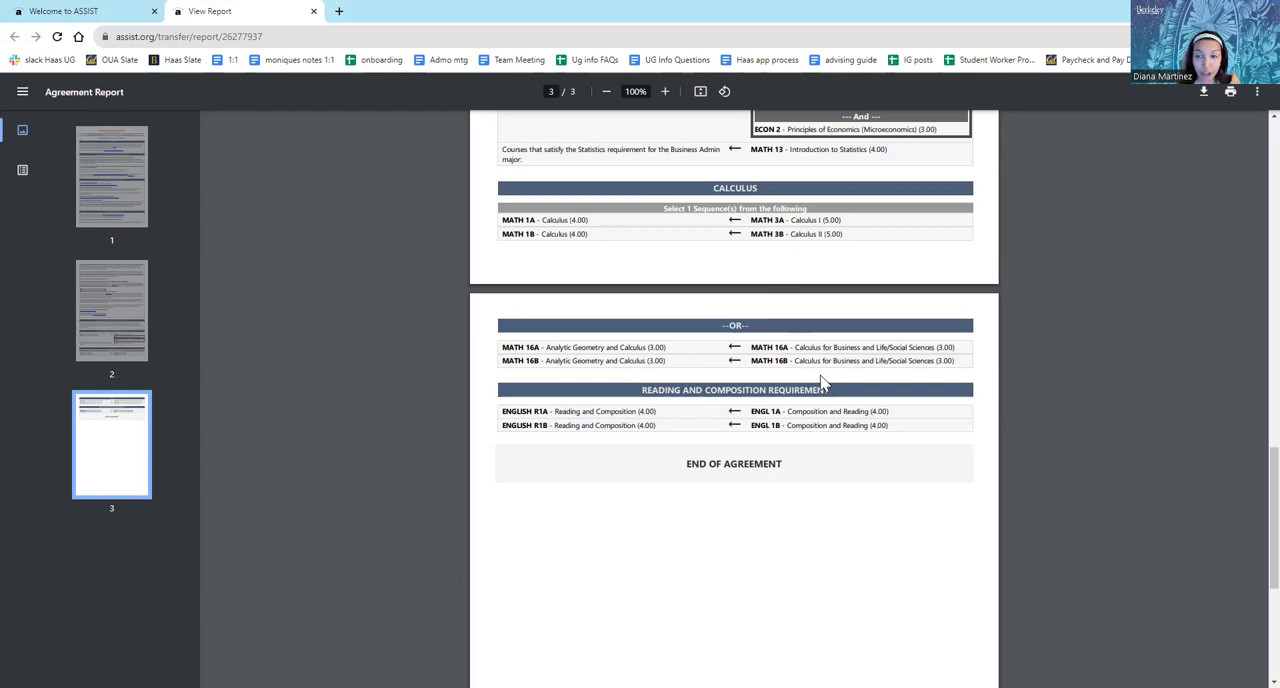
mouse_move(797, 356)
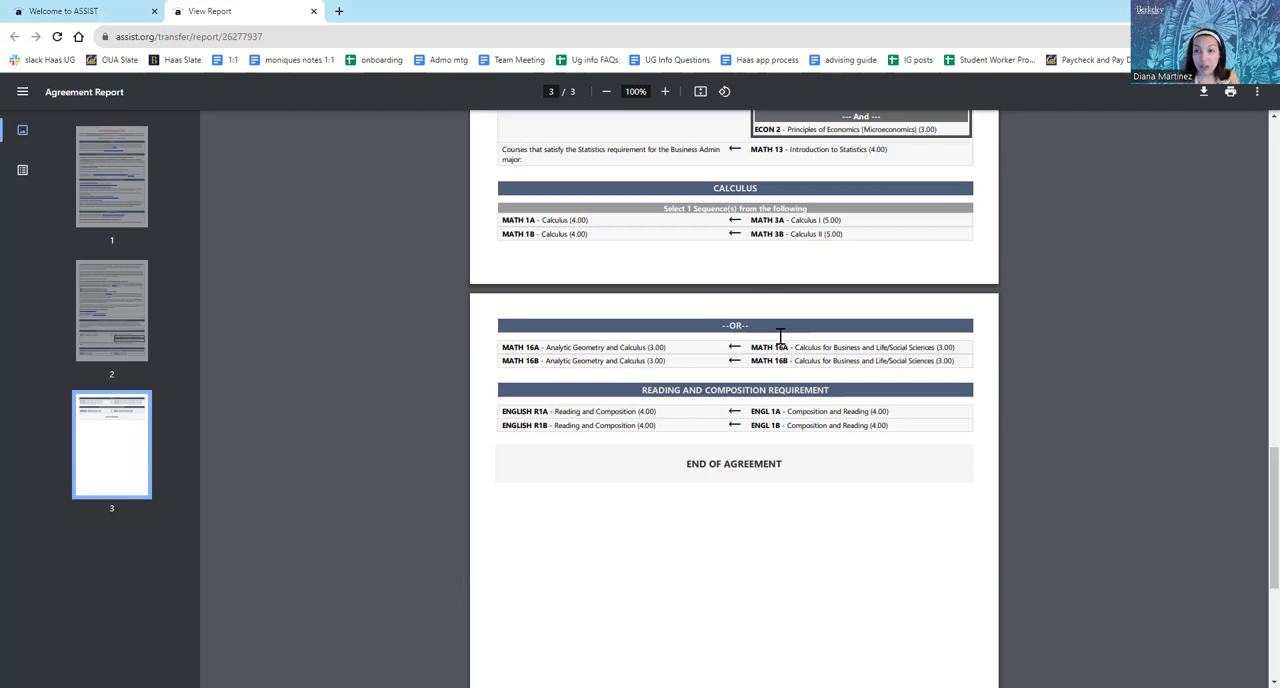
mouse_move(780, 323)
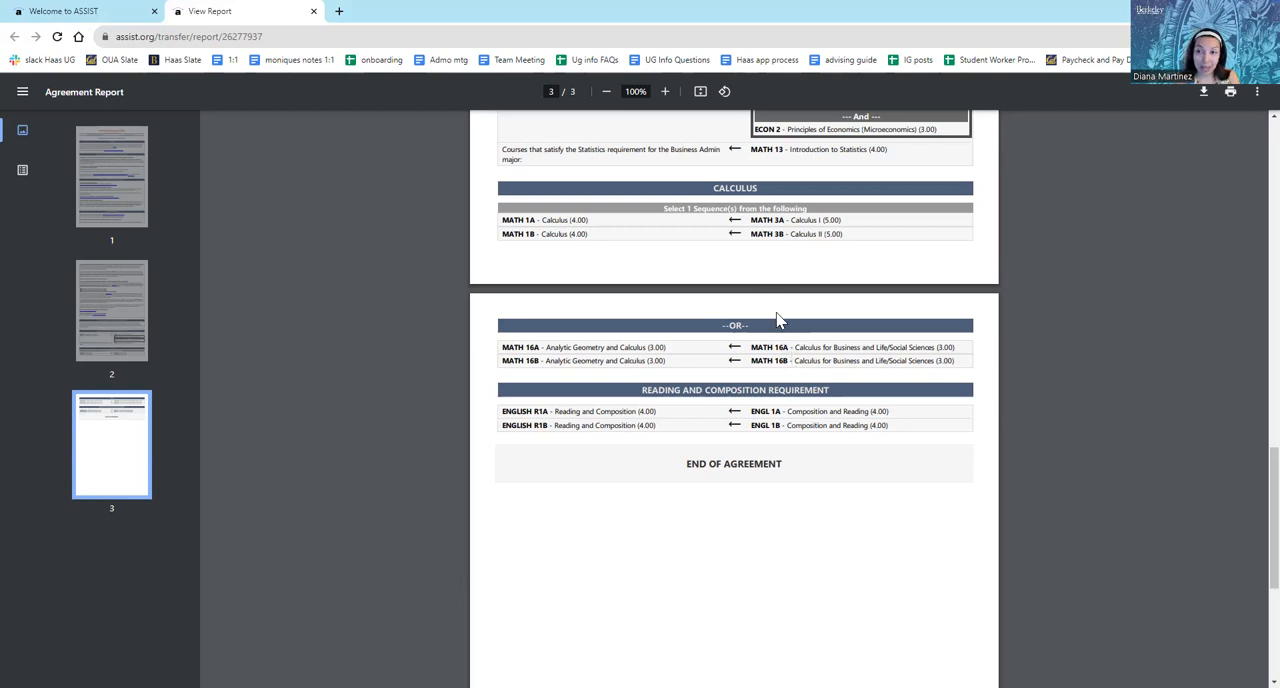
mouse_move(765, 218)
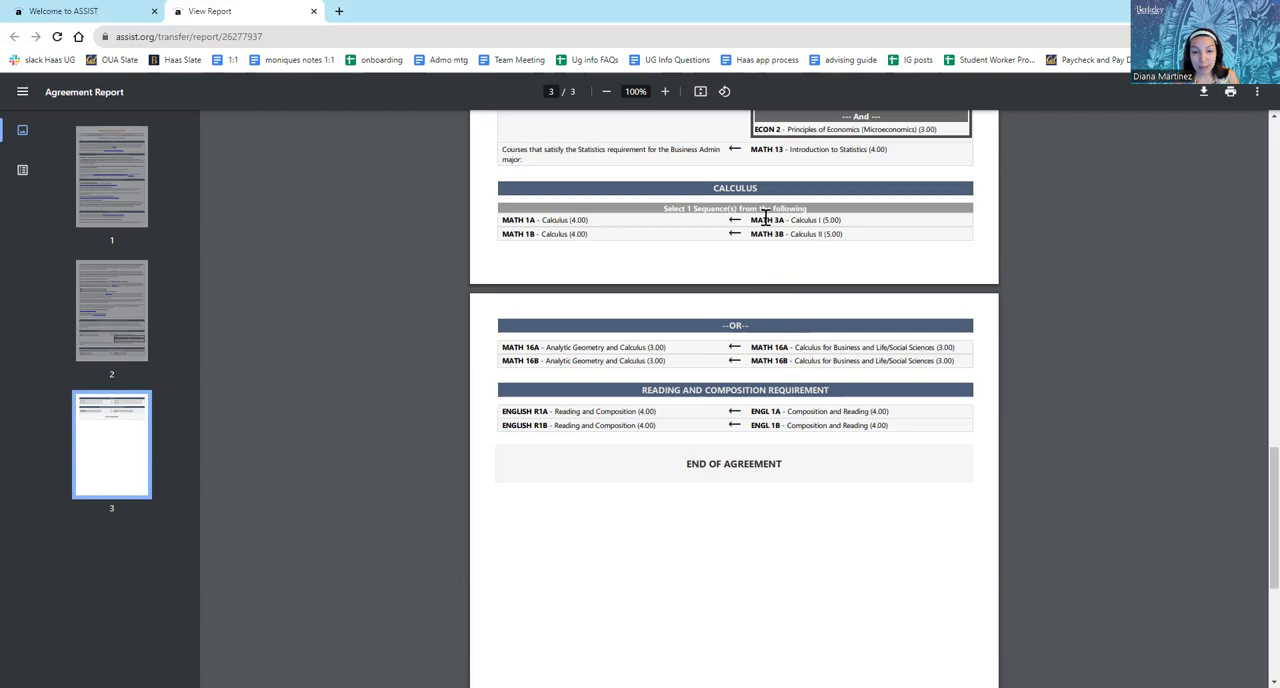
mouse_move(756, 243)
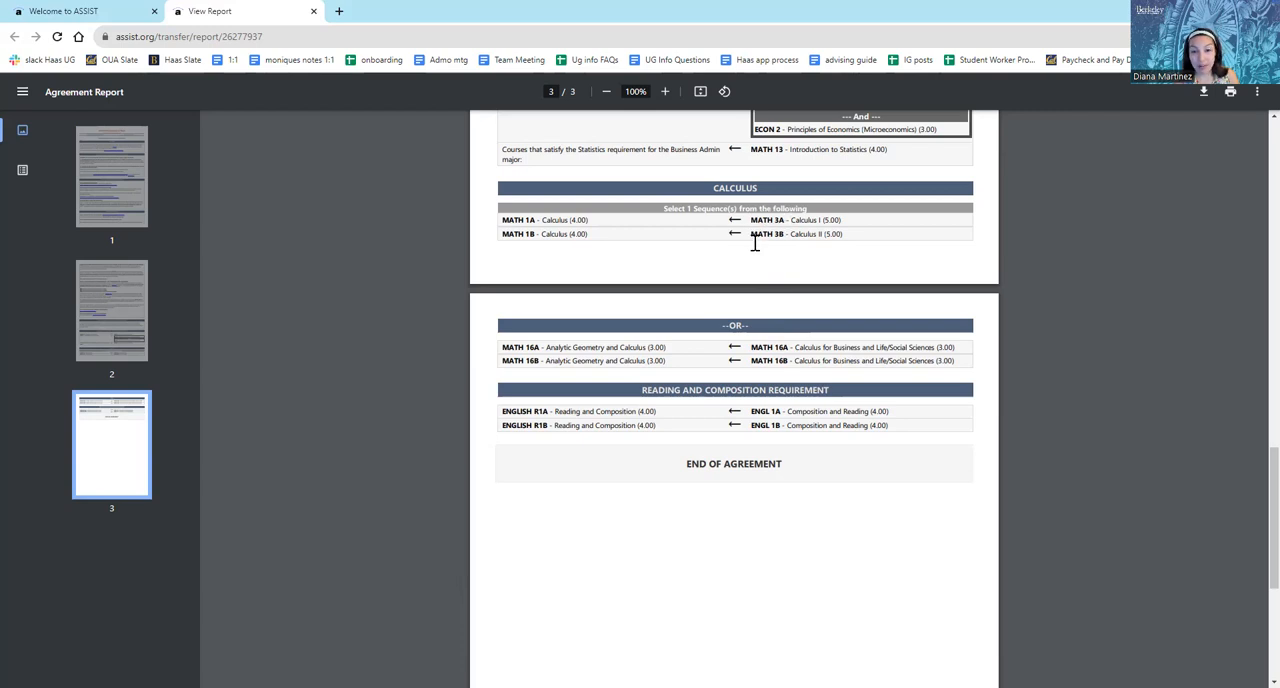
mouse_move(790, 235)
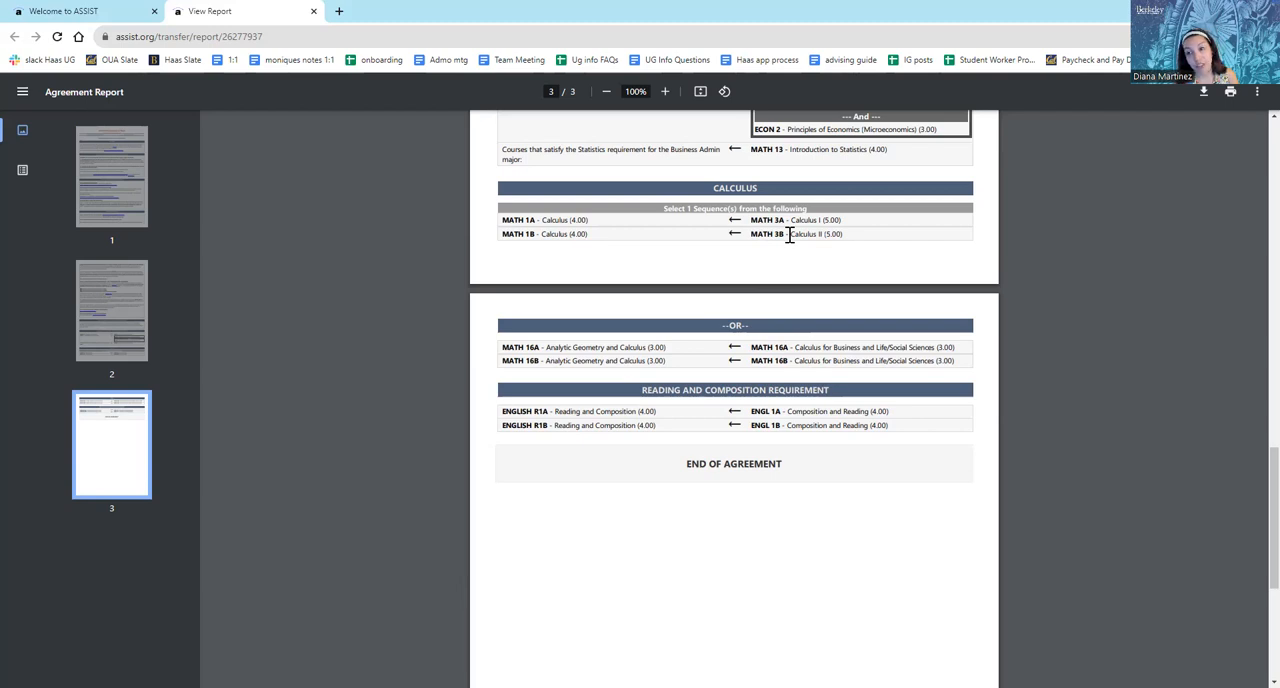
mouse_move(728, 357)
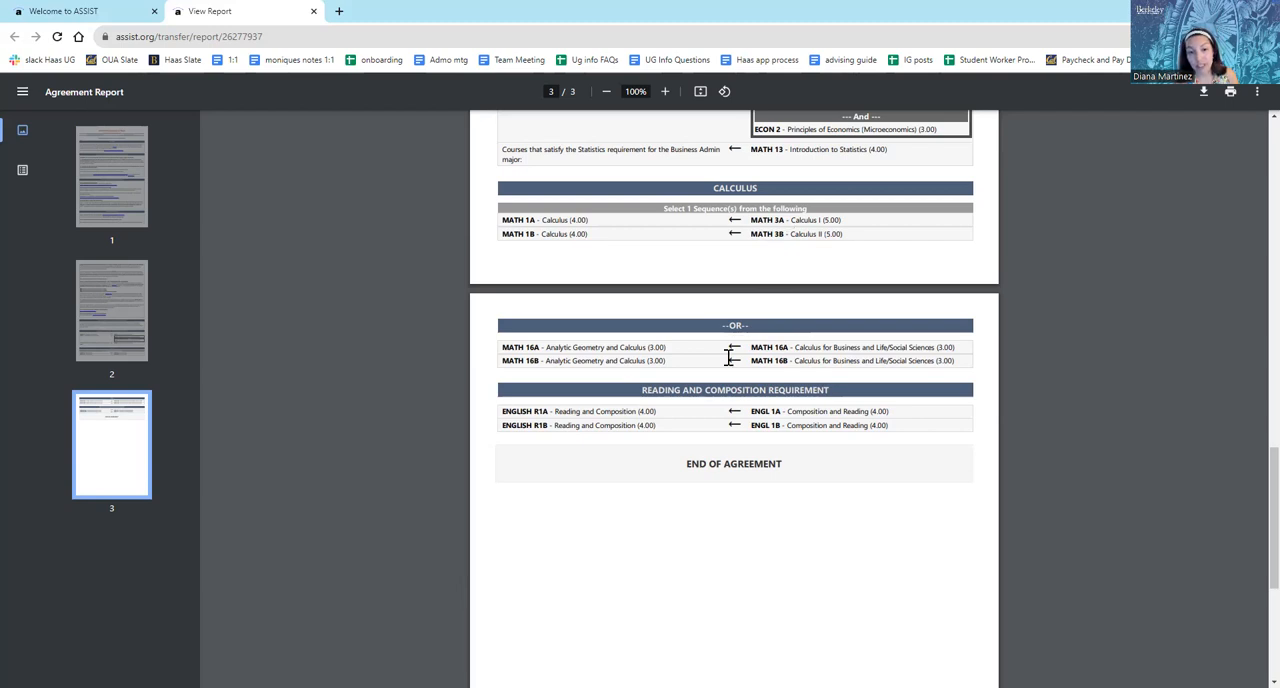
mouse_move(750, 361)
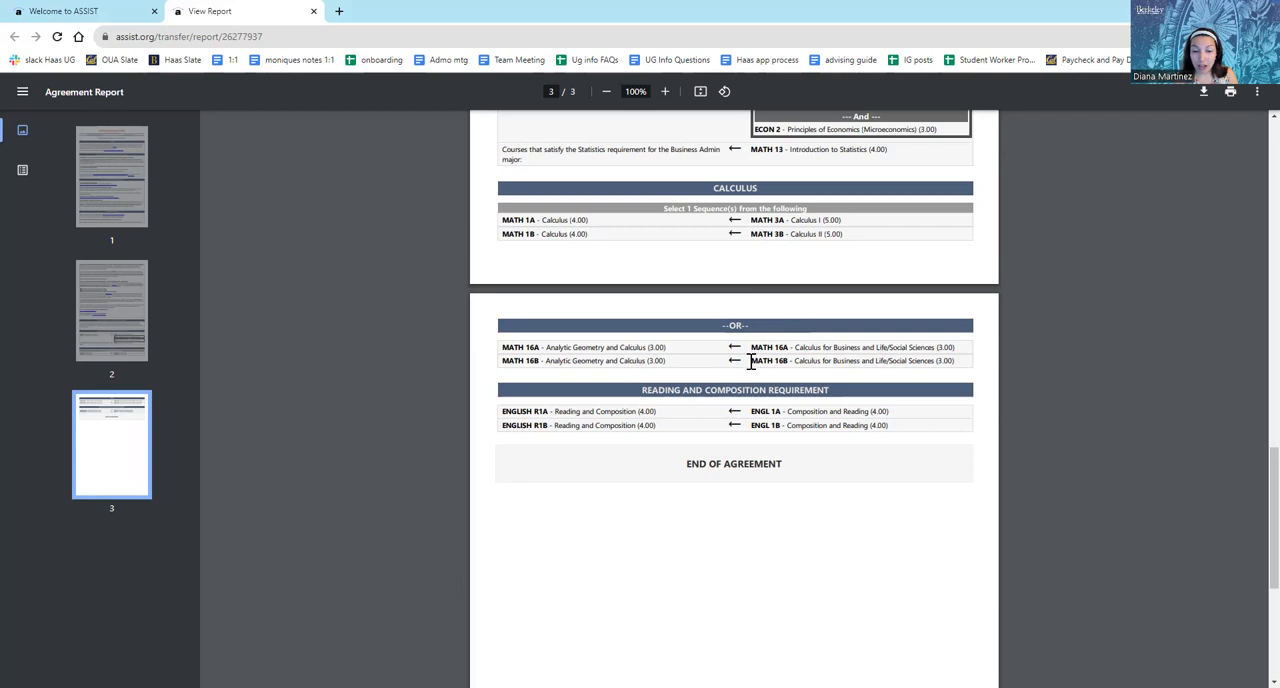
mouse_move(797, 363)
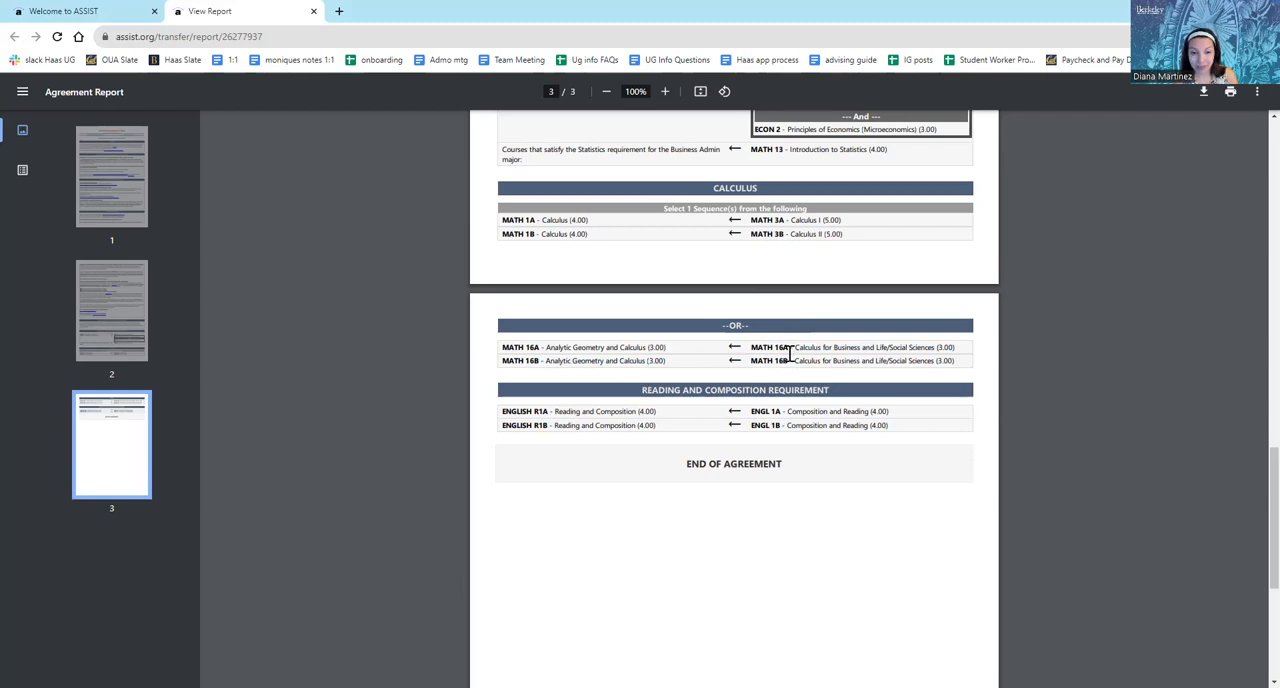
mouse_move(773, 366)
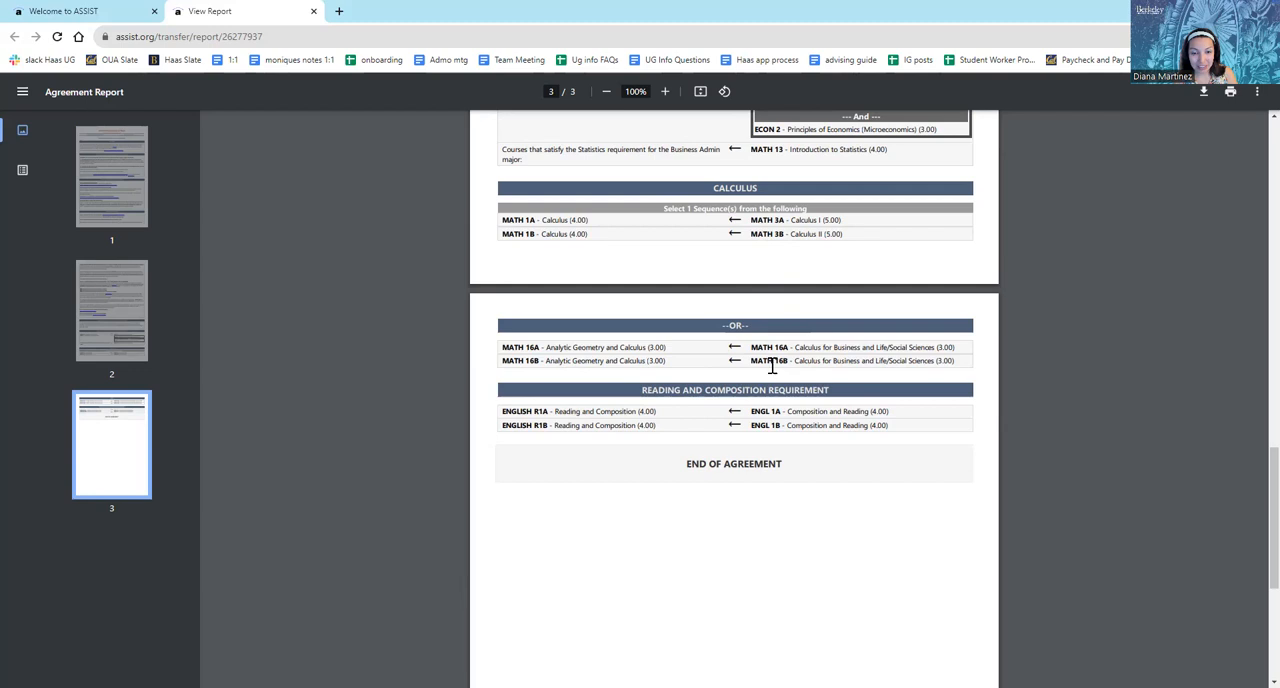
- Scroll further to the Reading and Composition Requirement and End of Agreement
scroll("down", 3)
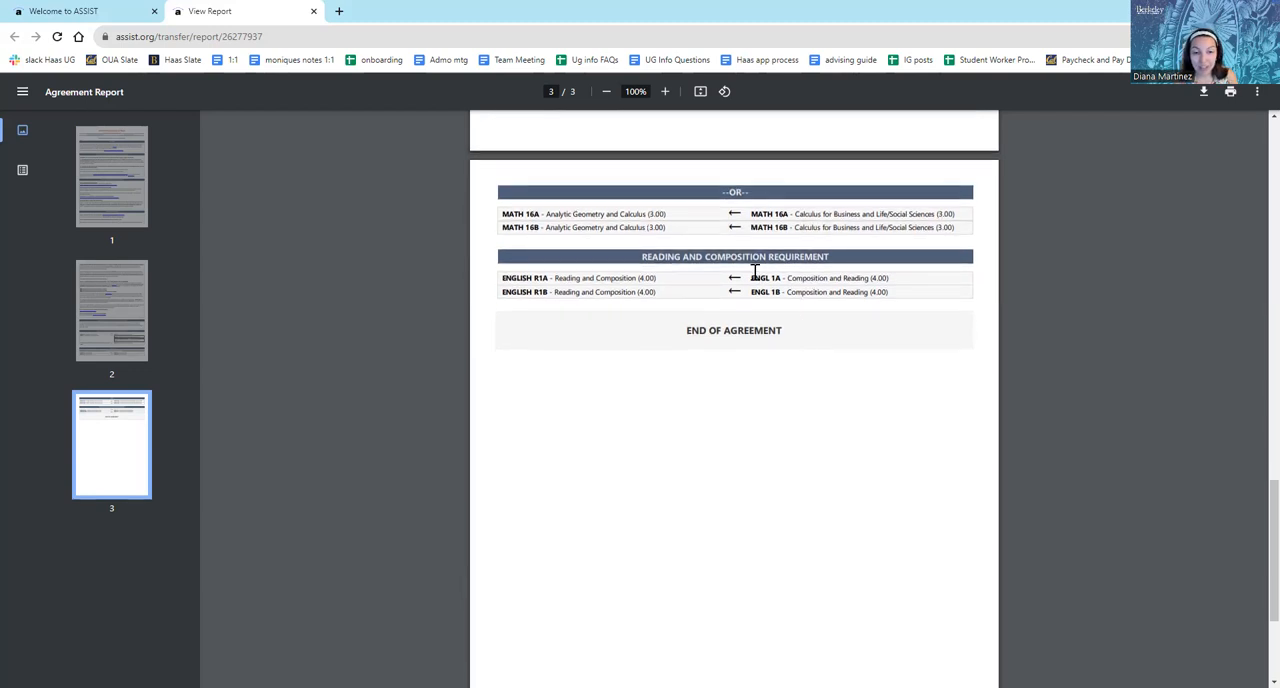
mouse_move(678, 267)
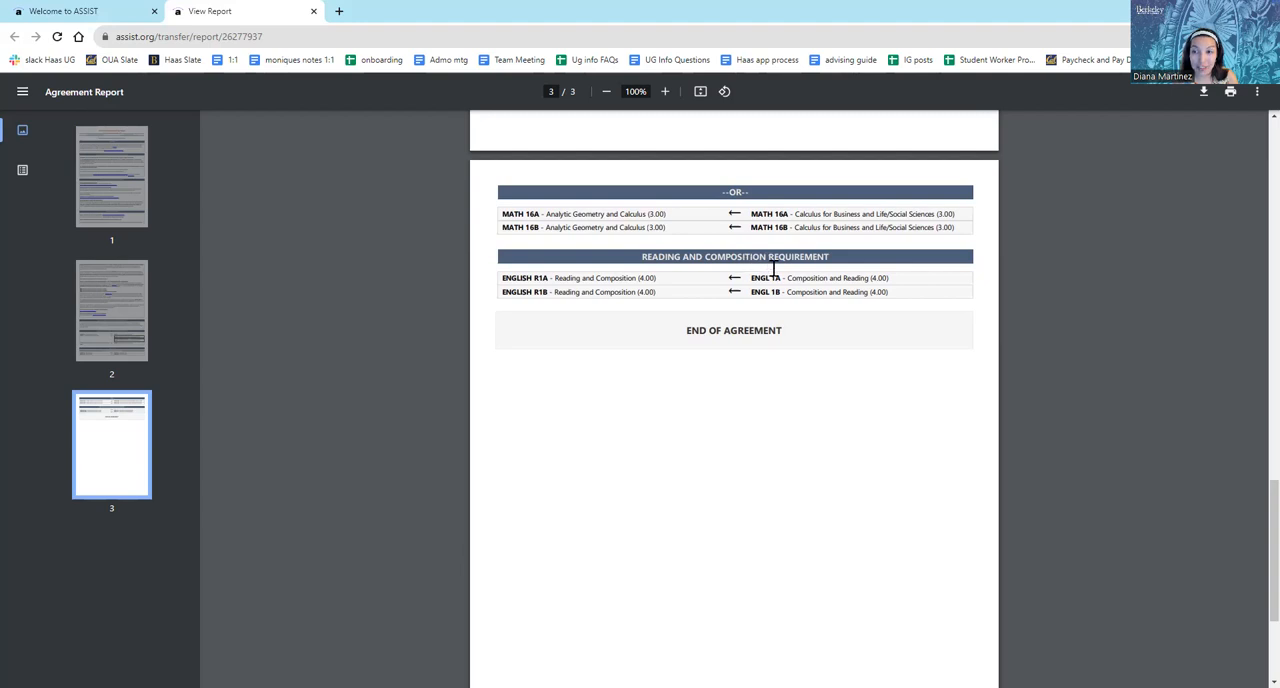
mouse_move(760, 288)
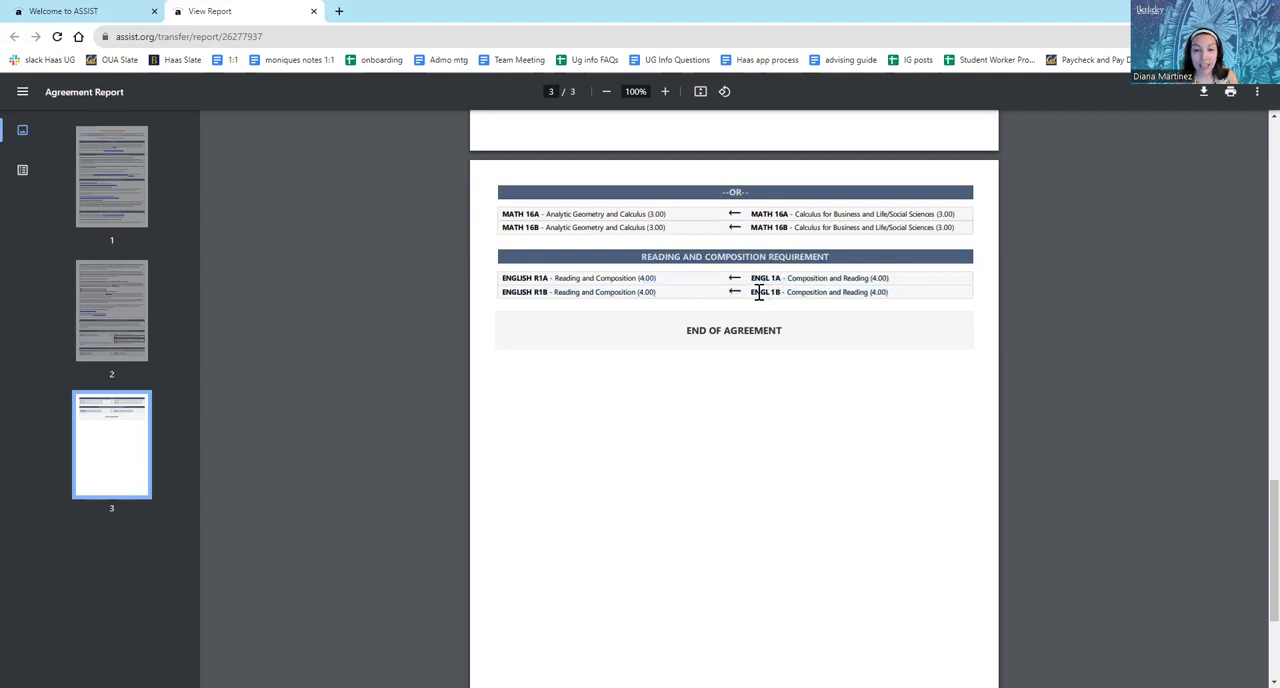
mouse_move(798, 318)
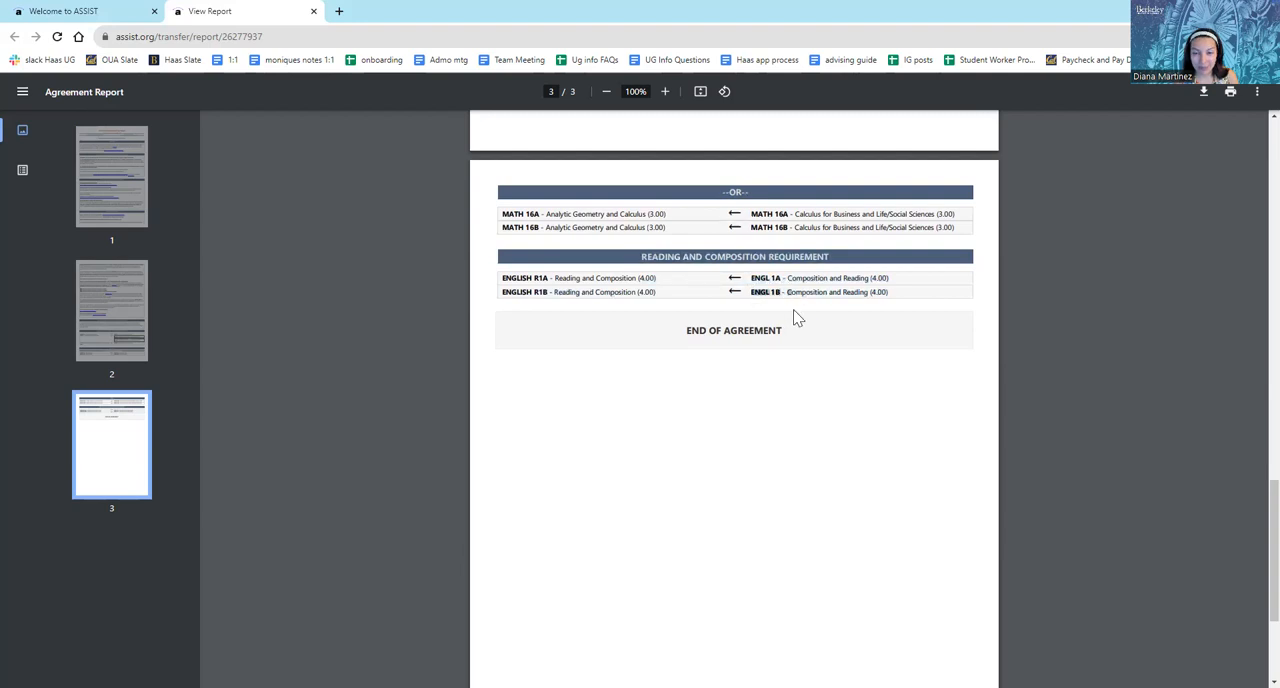
mouse_move(808, 62)
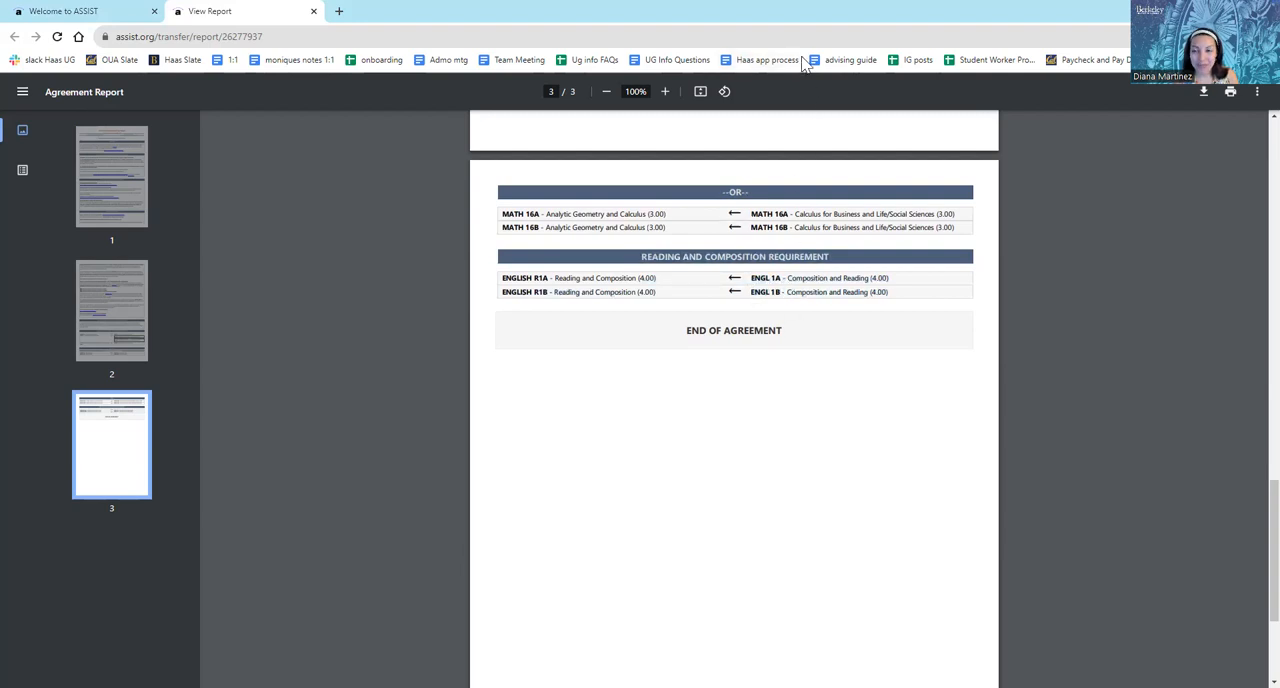